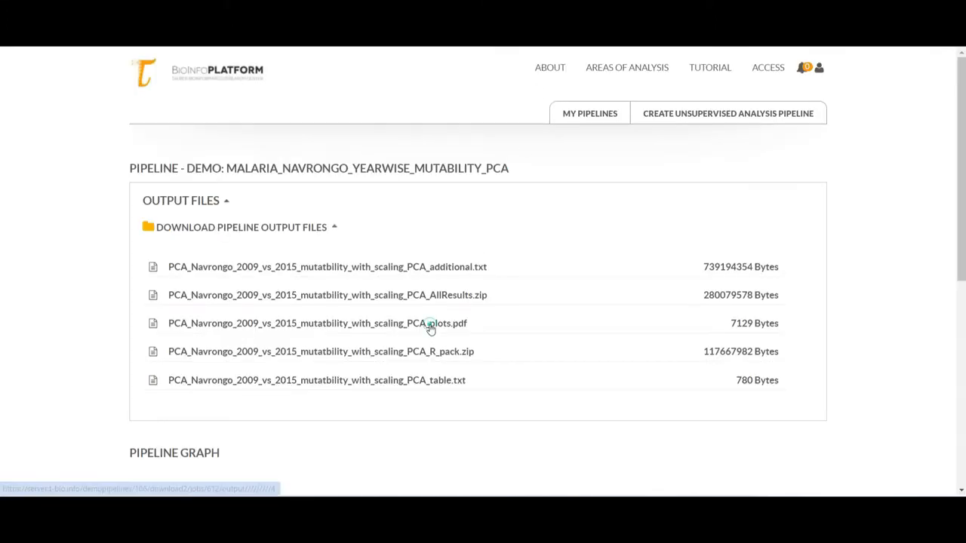
Download PCA_plots.pdf and view its second and third pages of principal component plots
click(317, 323)
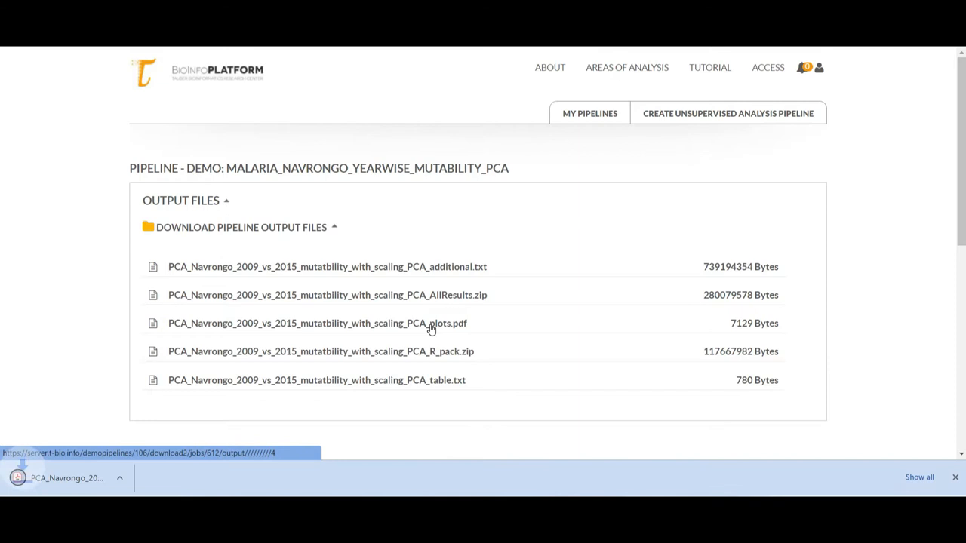
scroll(down, 3)
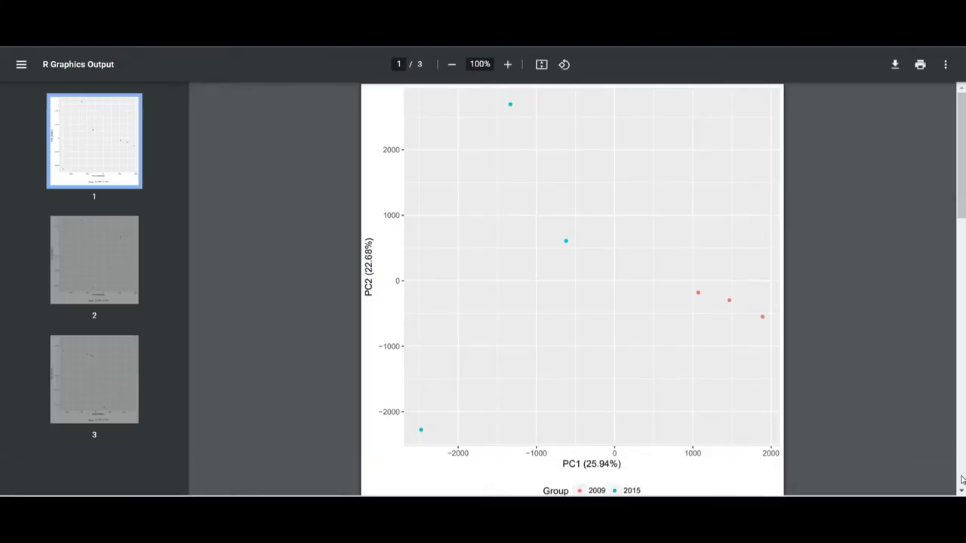
mouse_move(179, 273)
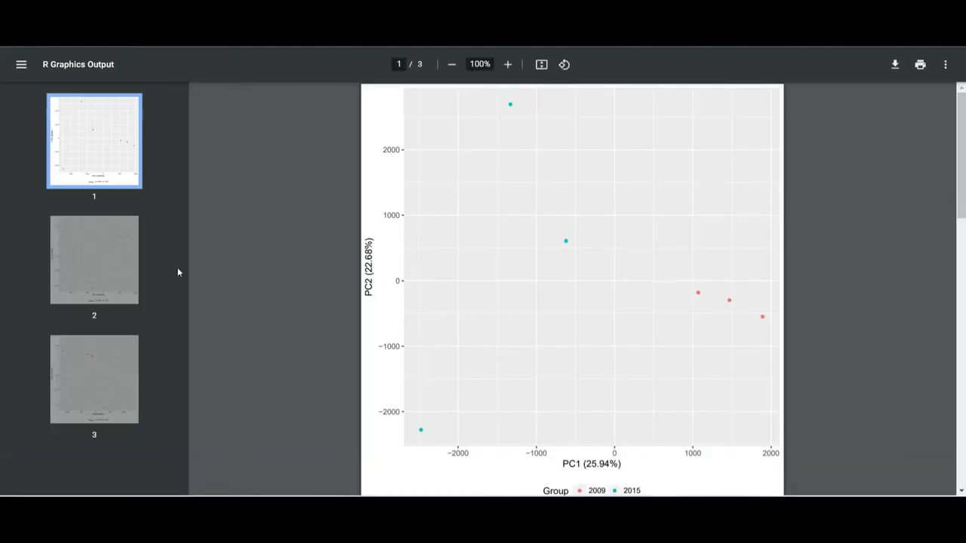
click(94, 260)
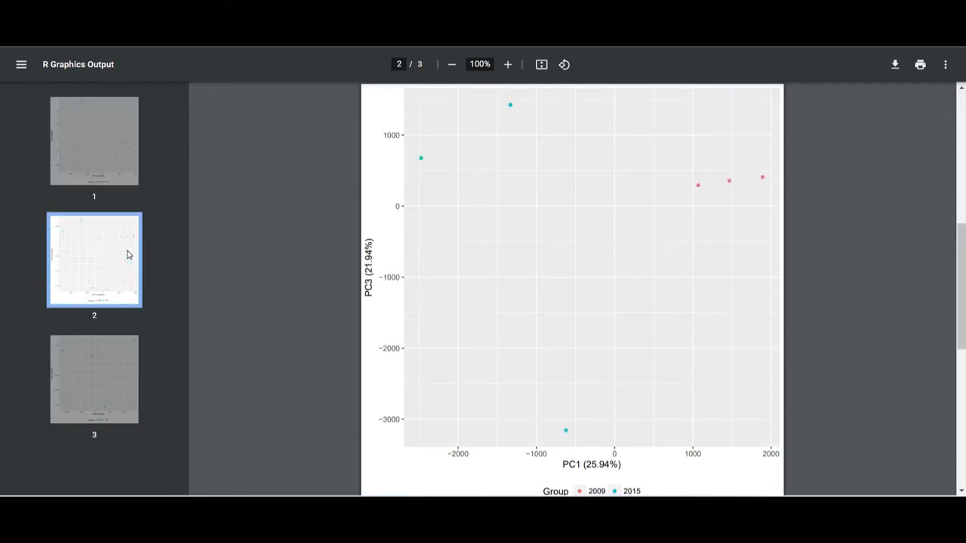
mouse_move(119, 395)
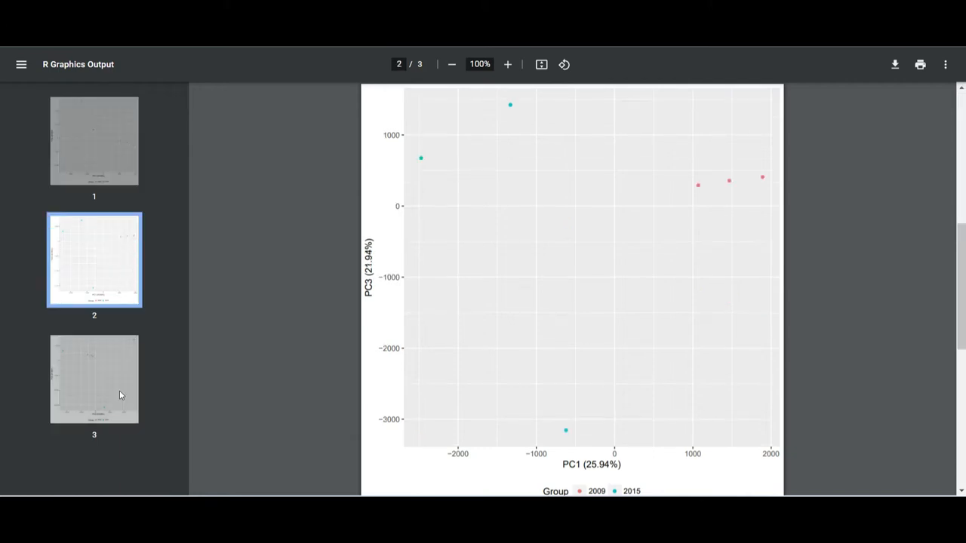
click(94, 380)
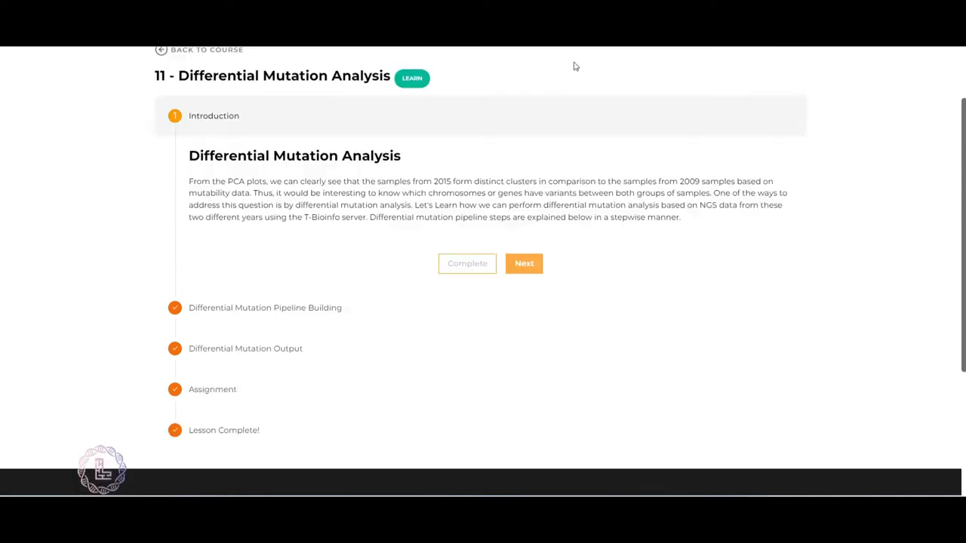
scroll(up, 3)
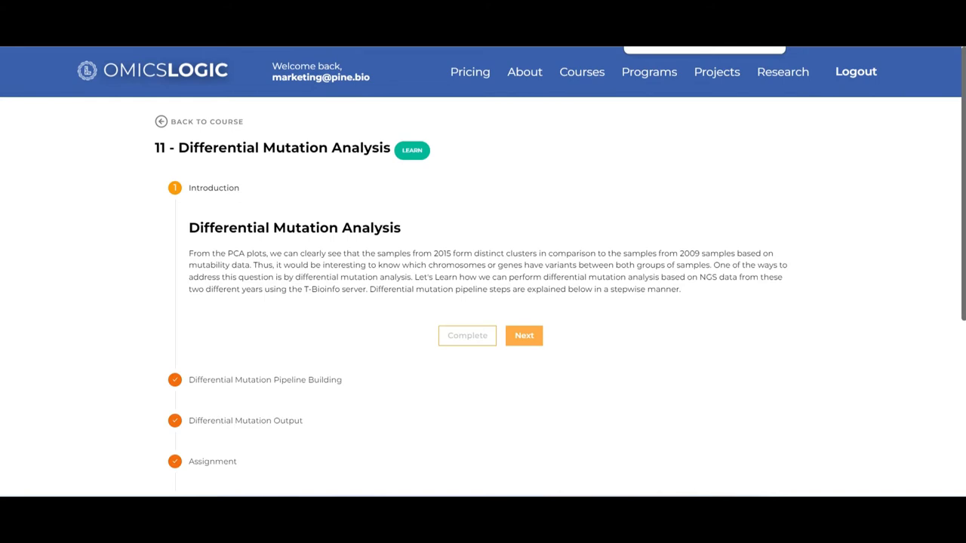
Start a Mutation Variant pipeline with RGenomeGTF as the reference genome type
click(523, 335)
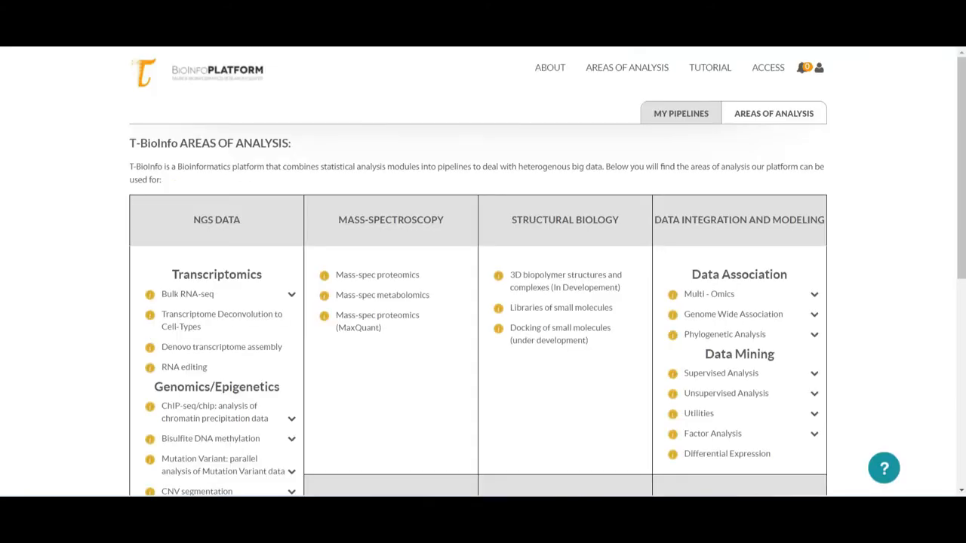
scroll(down, 3)
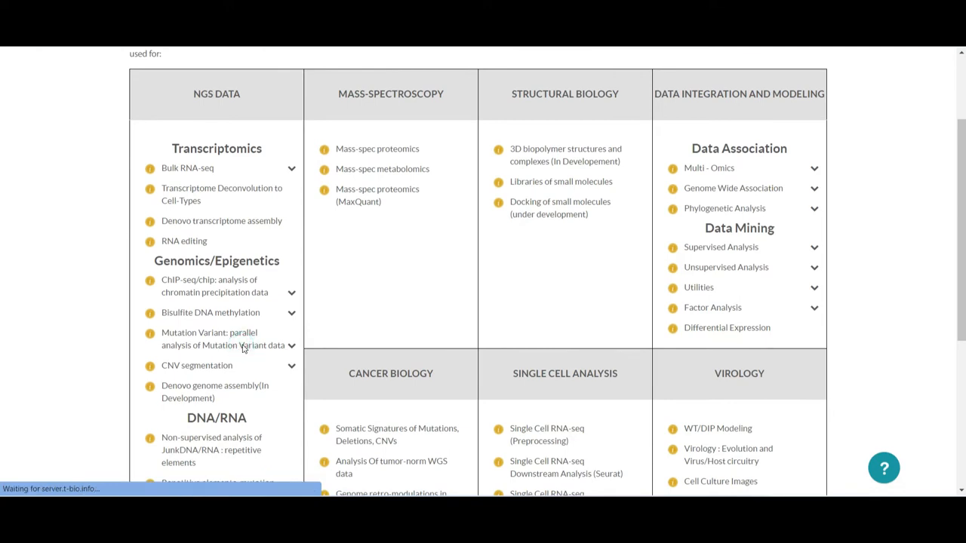
click(210, 339)
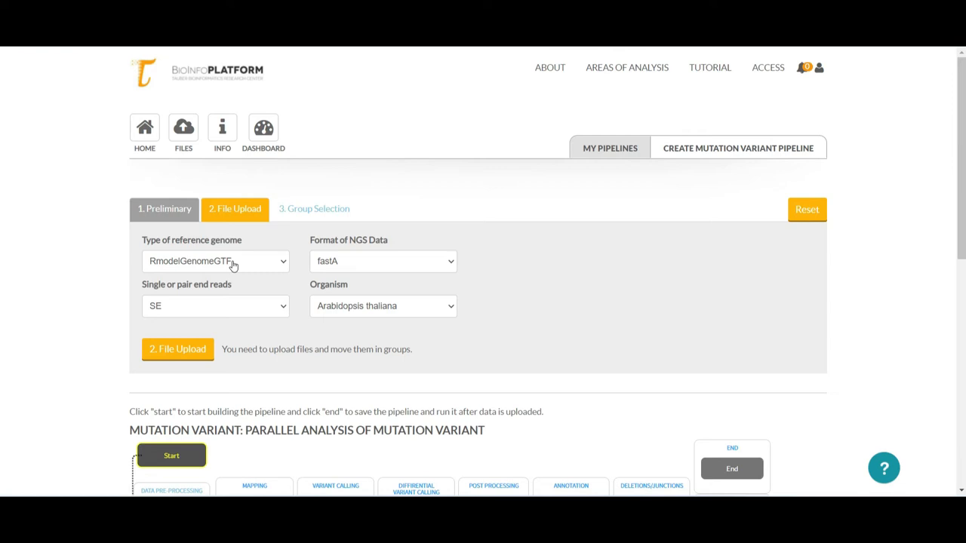
click(215, 261)
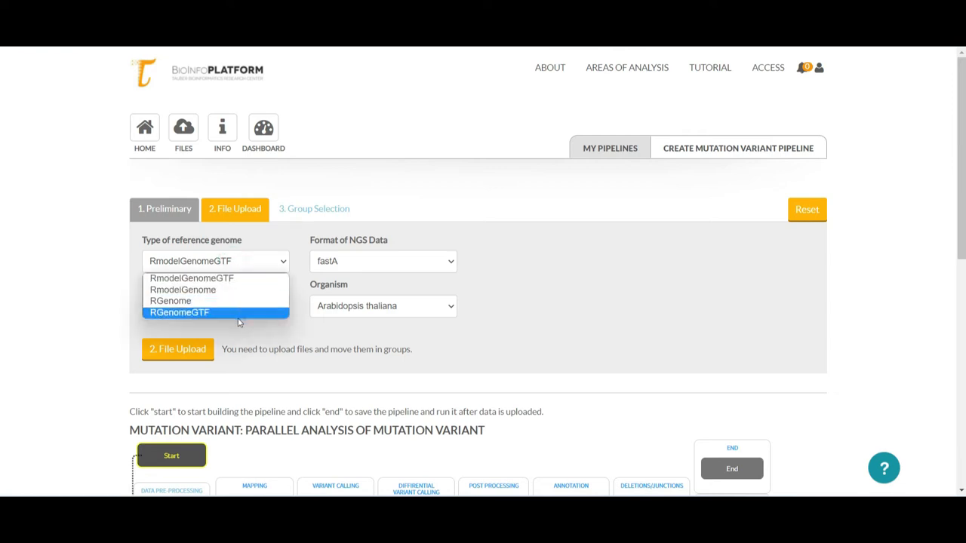
click(179, 312)
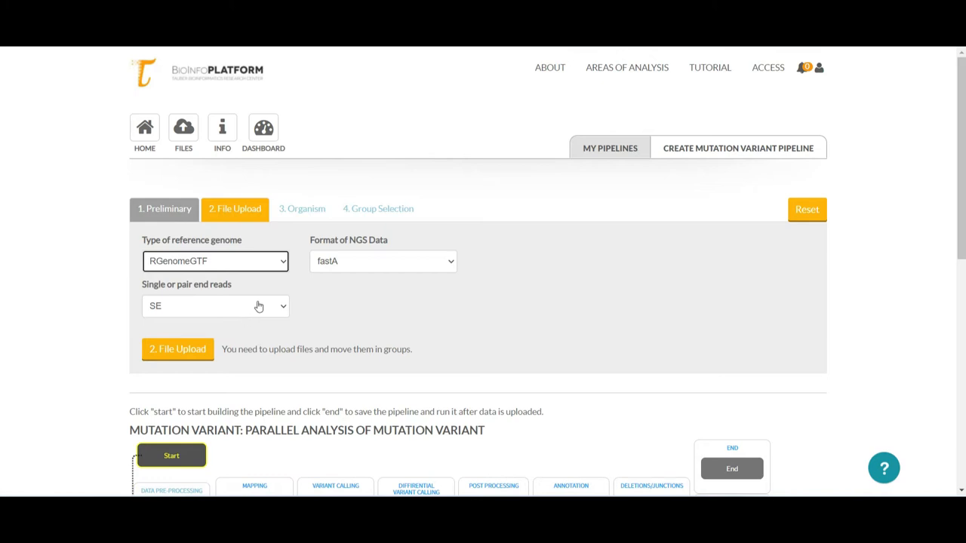
mouse_move(296, 276)
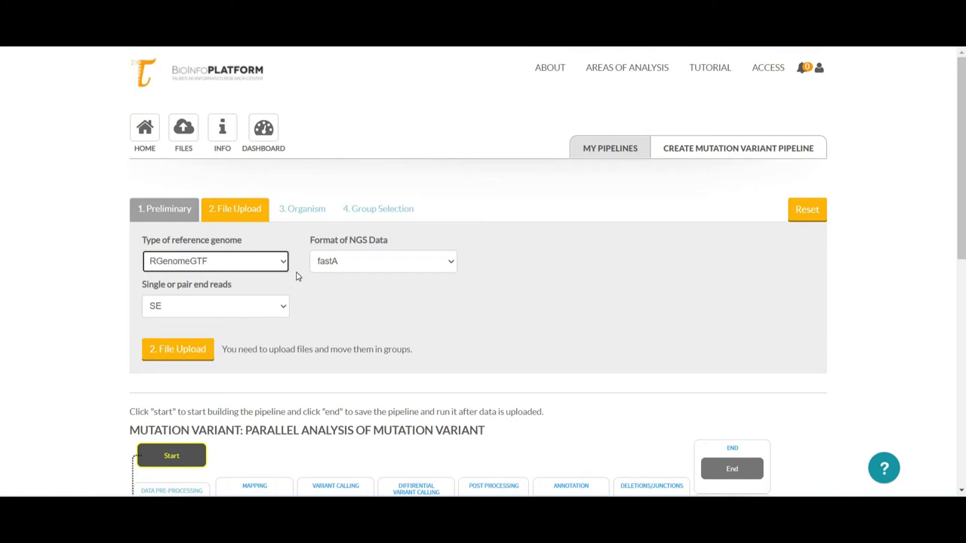
Set the NGS data format to fastQ and choose paired-end reads
click(383, 260)
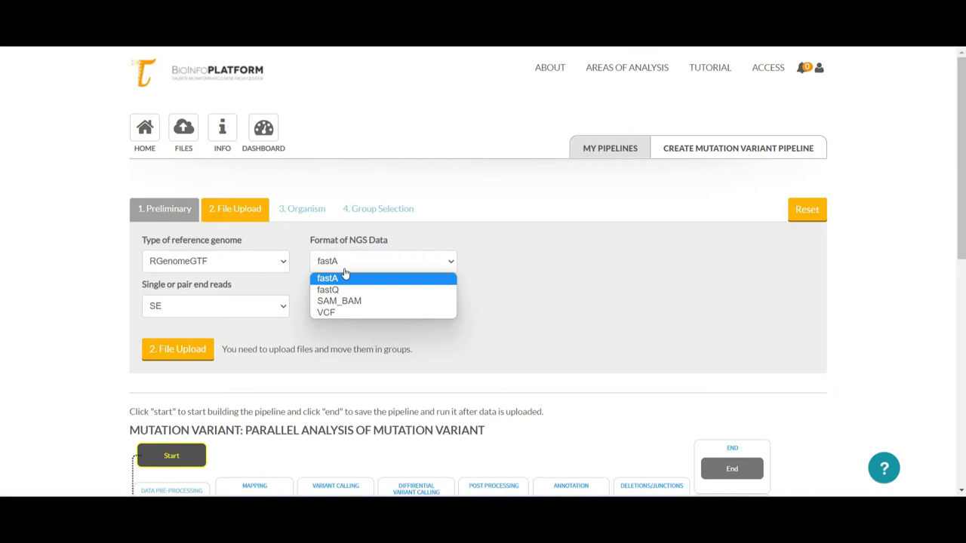
click(327, 278)
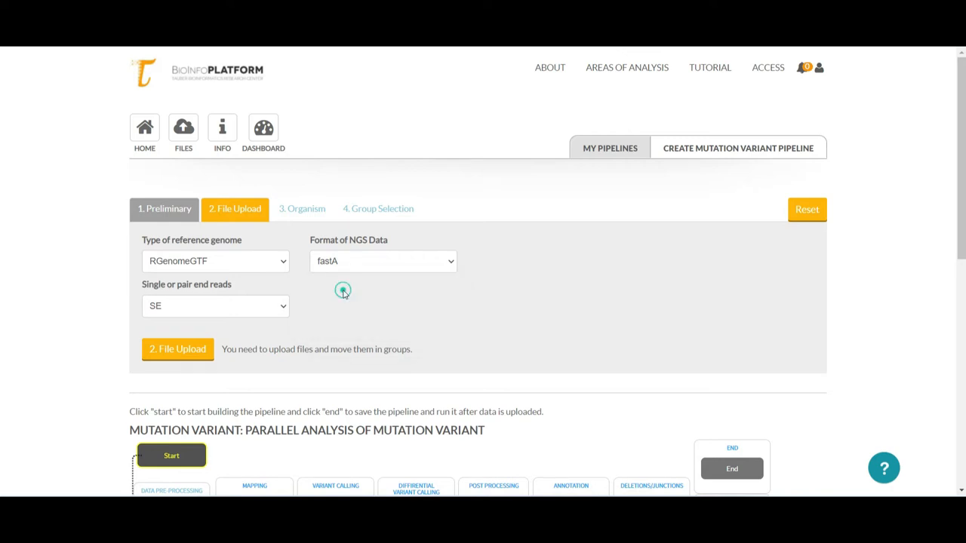
click(215, 305)
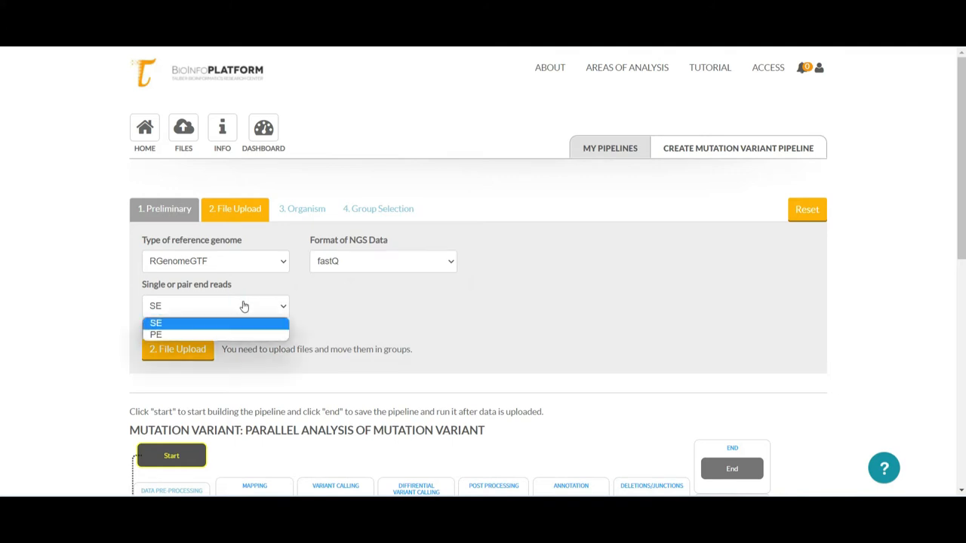
click(156, 334)
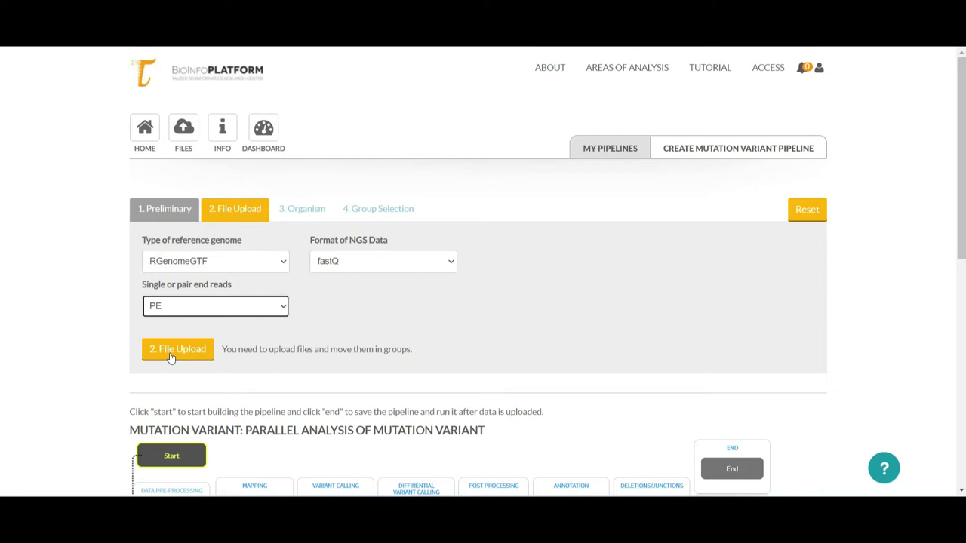
Proceed to the pipeline's File Upload step
click(177, 350)
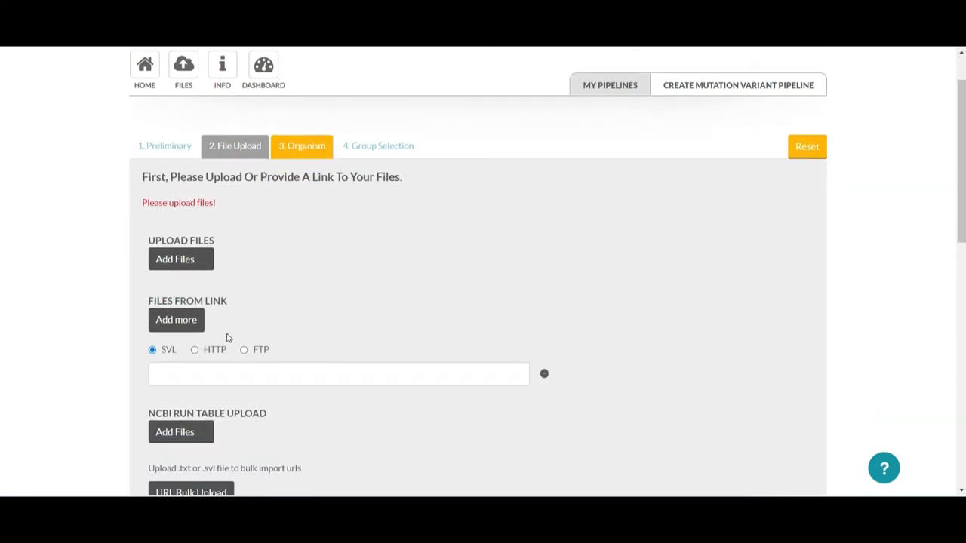
scroll(down, 3)
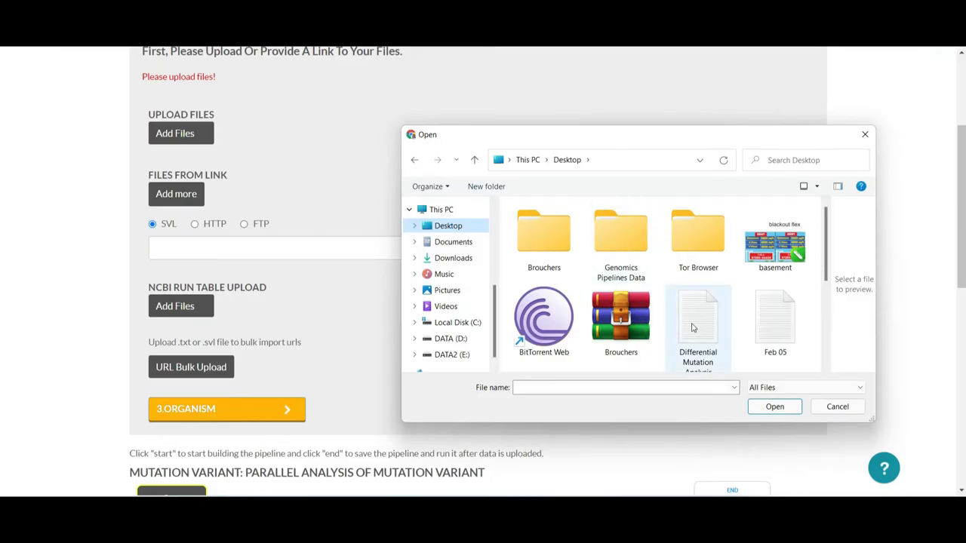
mouse_move(693, 321)
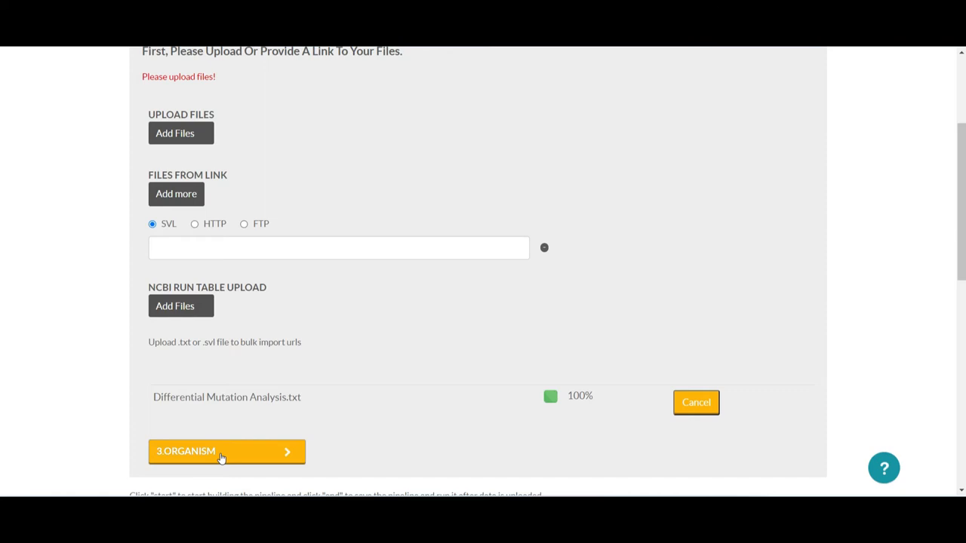
Find and select the Plasmodium falciparum GTF reference link in the OmicsLogic tutorial
click(219, 452)
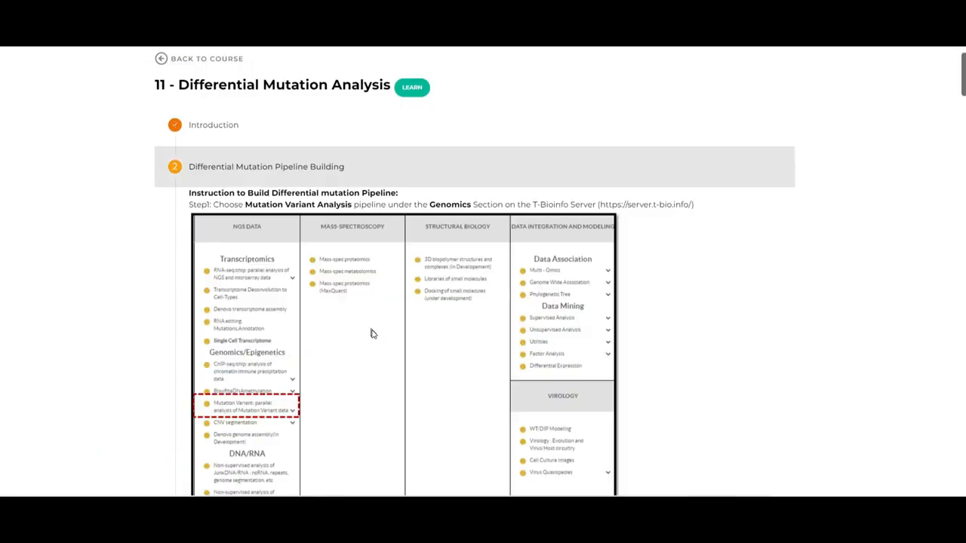
scroll(down, 3)
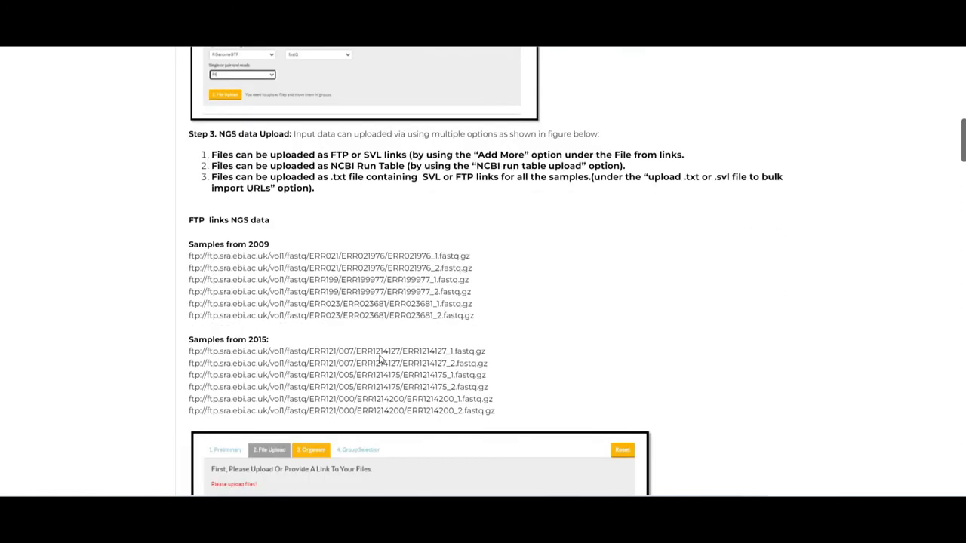
scroll(down, 3)
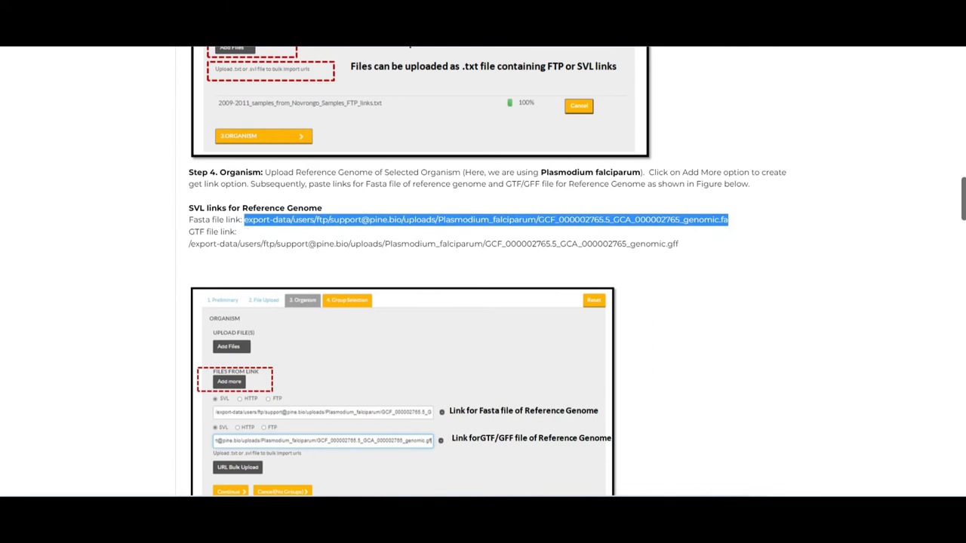
scroll(down, 3)
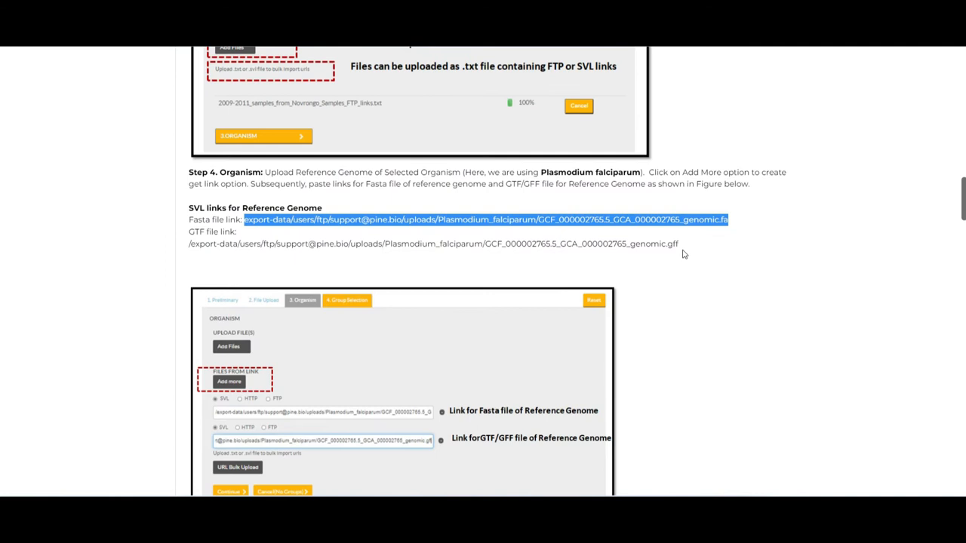
triple_click(434, 244)
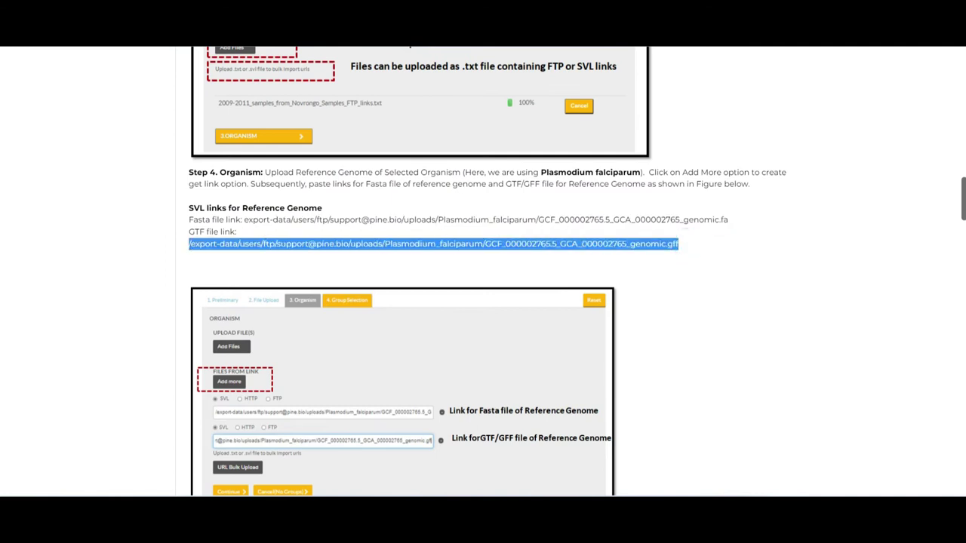
scroll(down, 3)
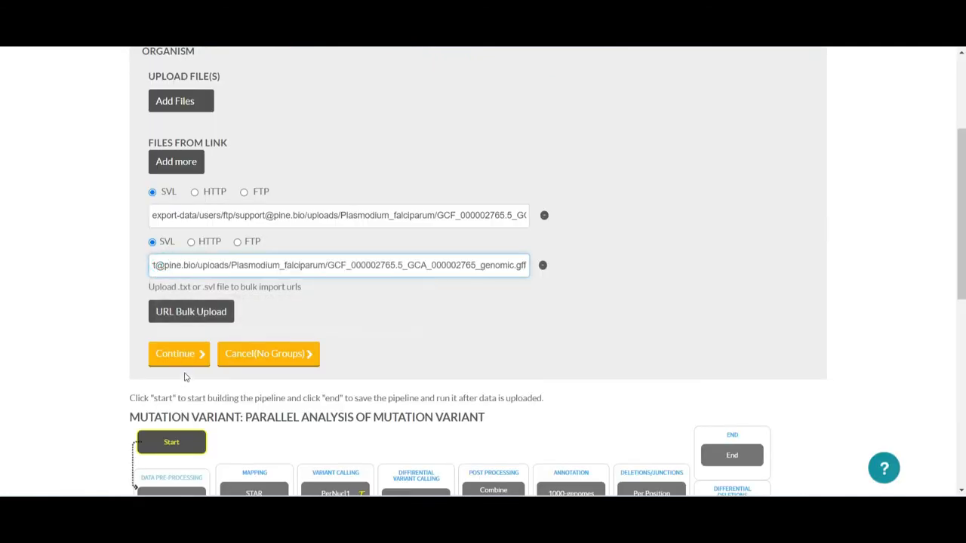
Finish the reference genome step and drag sample ERR021976 into Group Control
click(179, 354)
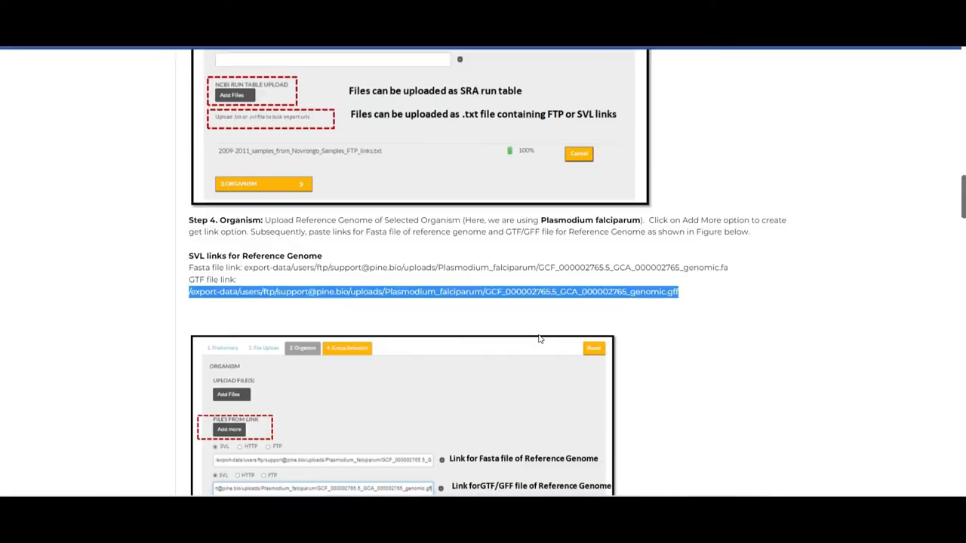
scroll(up, 3)
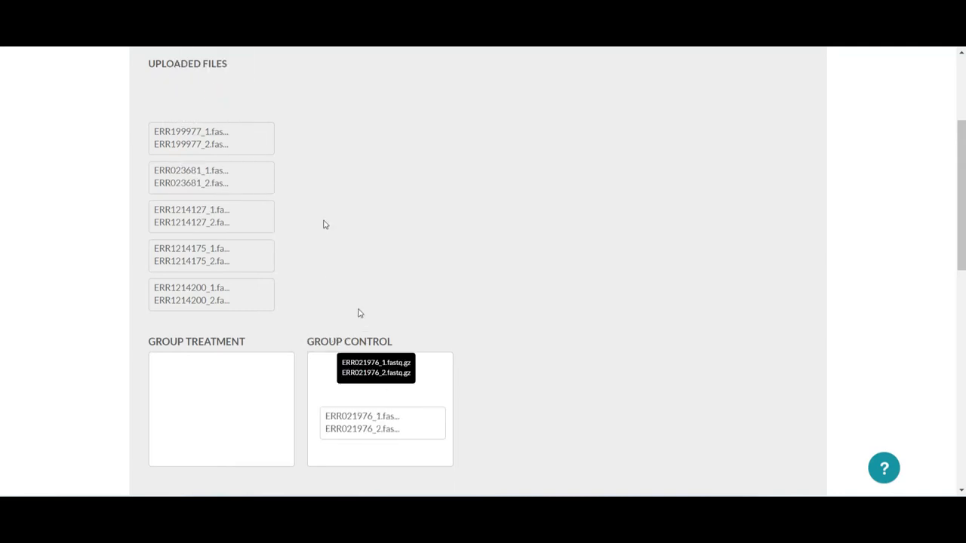
drag(211, 137, 380, 335)
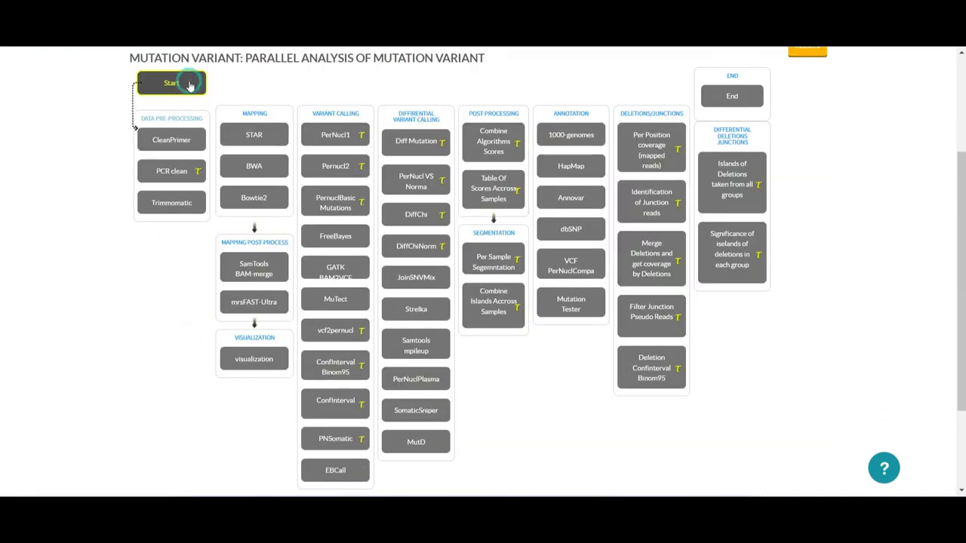
Start the pipeline and save Bowtie2 as the read mapping step
click(171, 82)
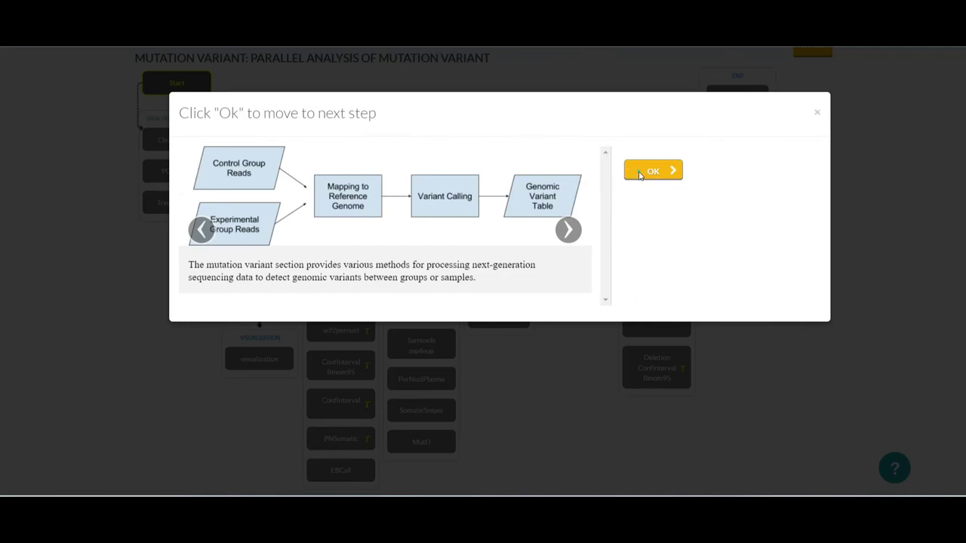
click(653, 170)
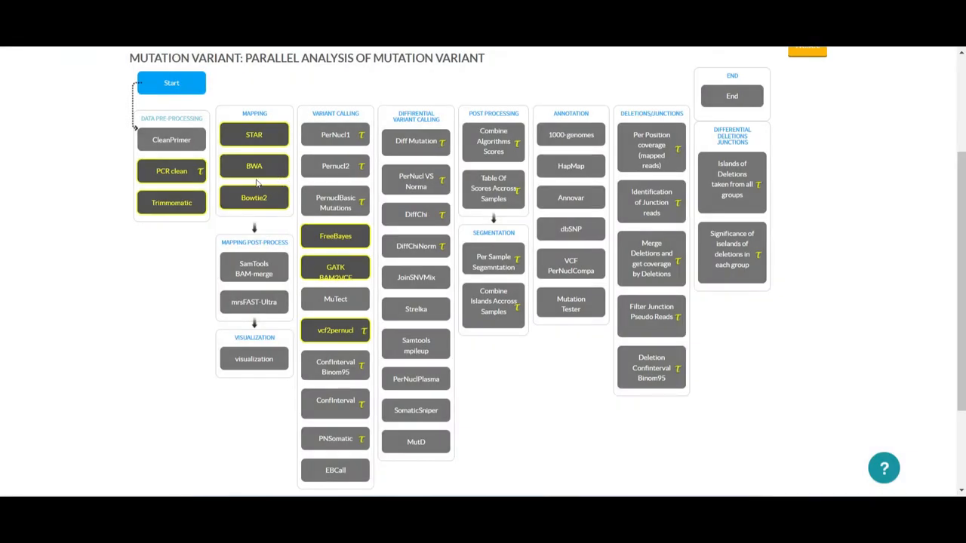
mouse_move(260, 203)
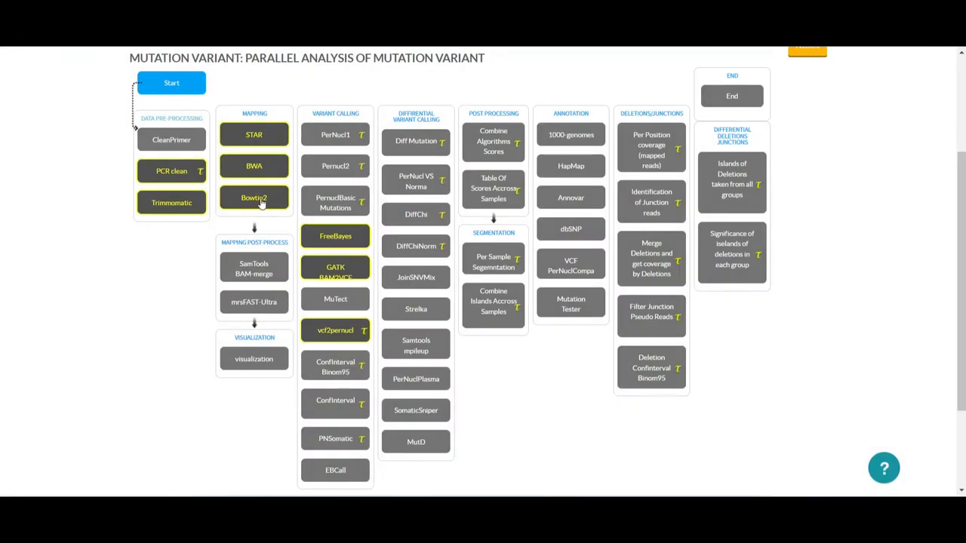
click(254, 197)
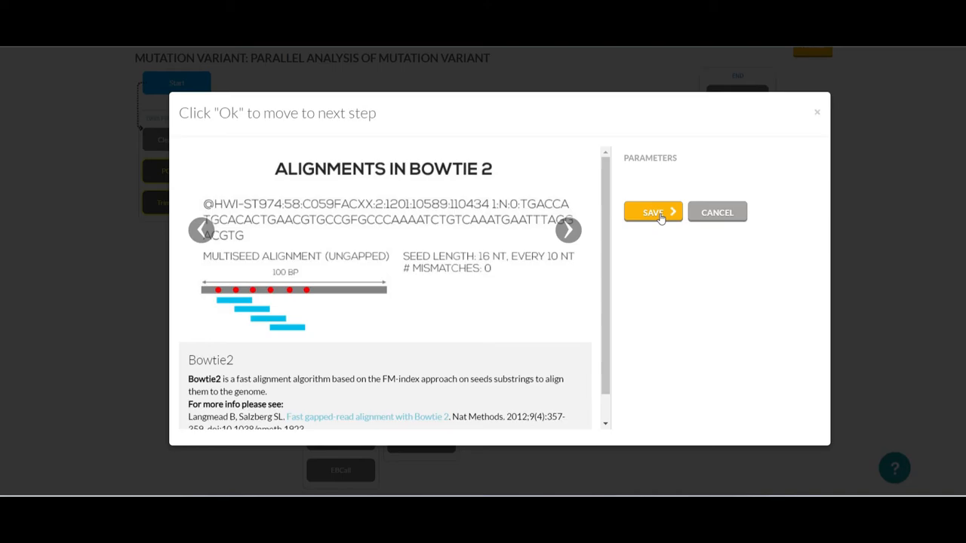
click(653, 212)
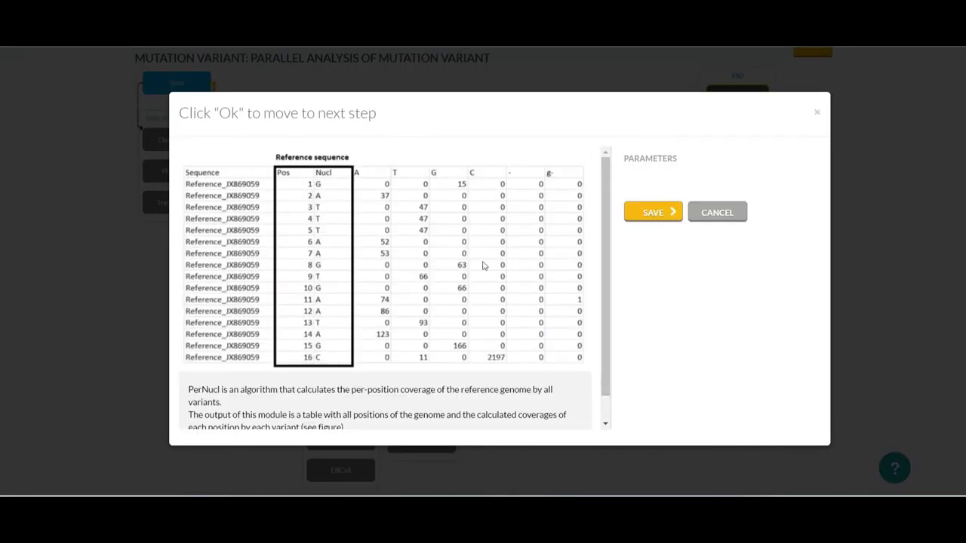
Save PernuclBasic Mutations, then add ConfInterval Binom95 to the pipeline
scroll(down, 3)
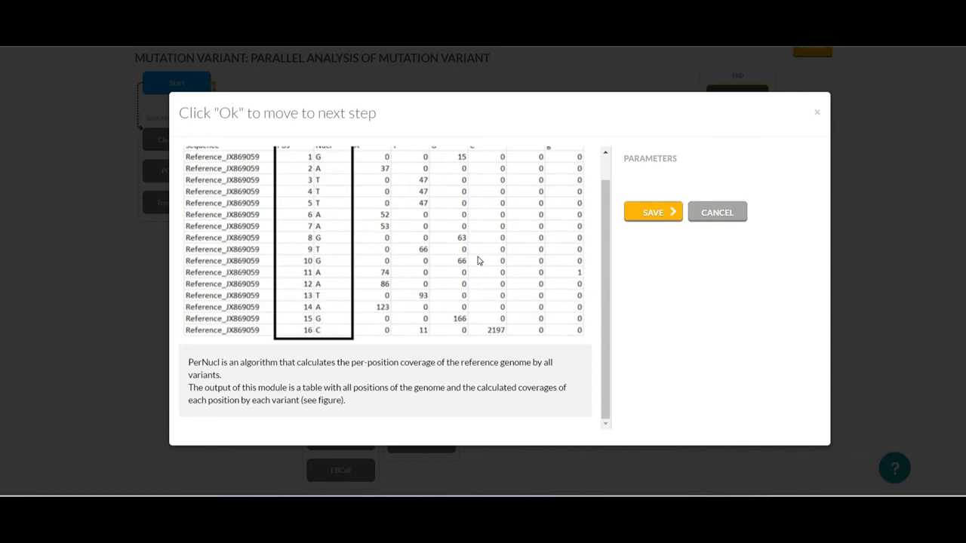
mouse_move(630, 265)
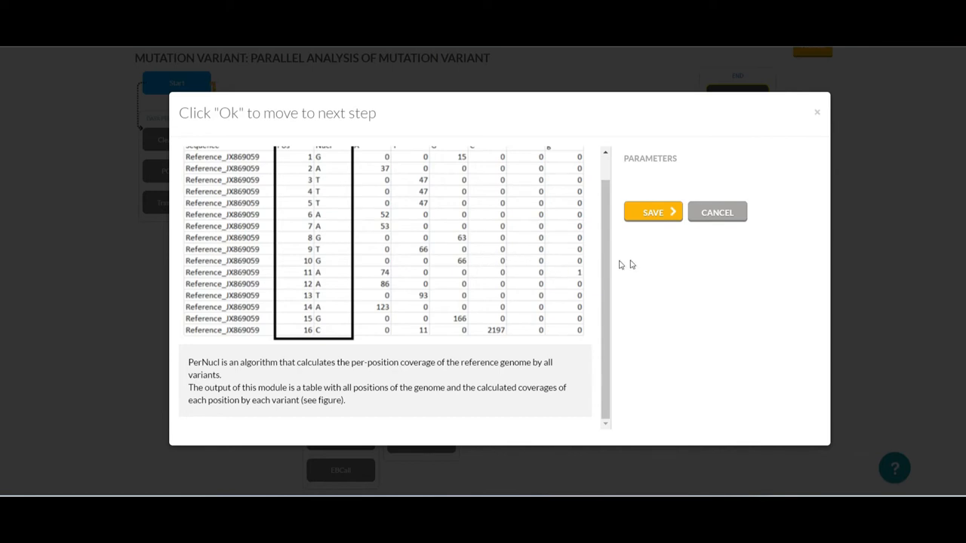
mouse_move(653, 212)
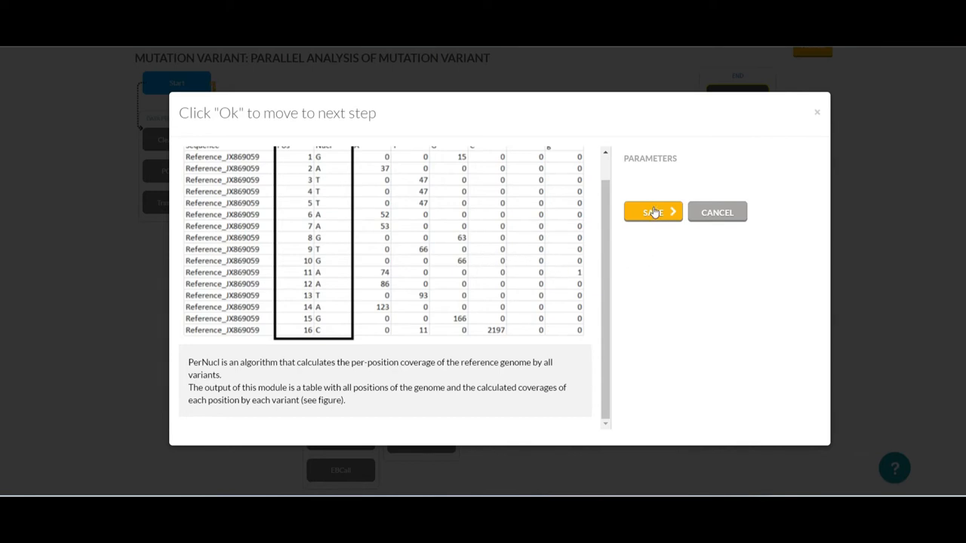
click(651, 212)
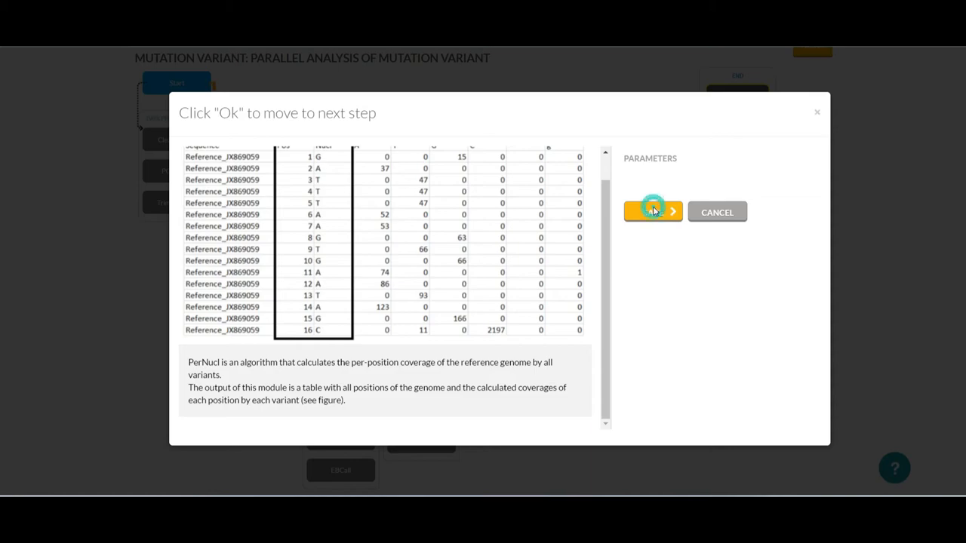
click(653, 211)
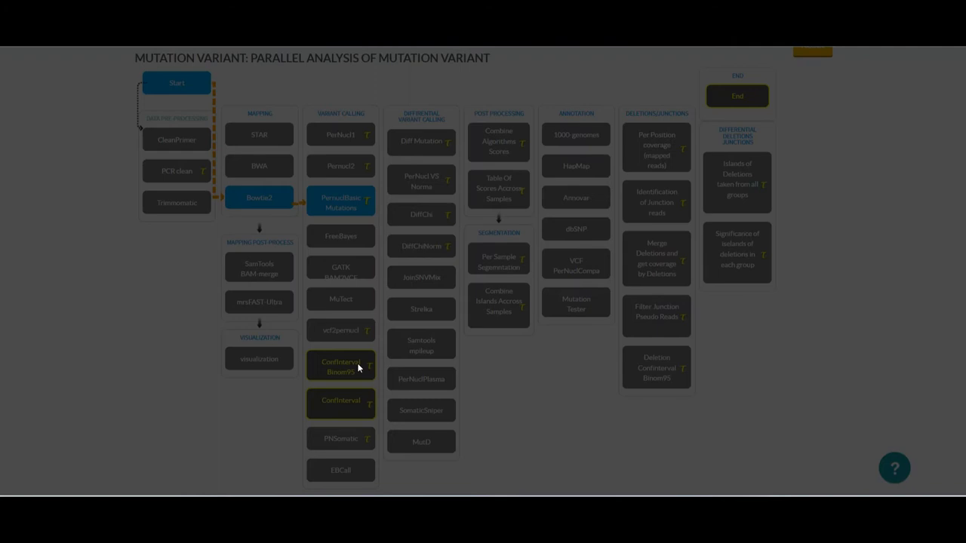
click(340, 367)
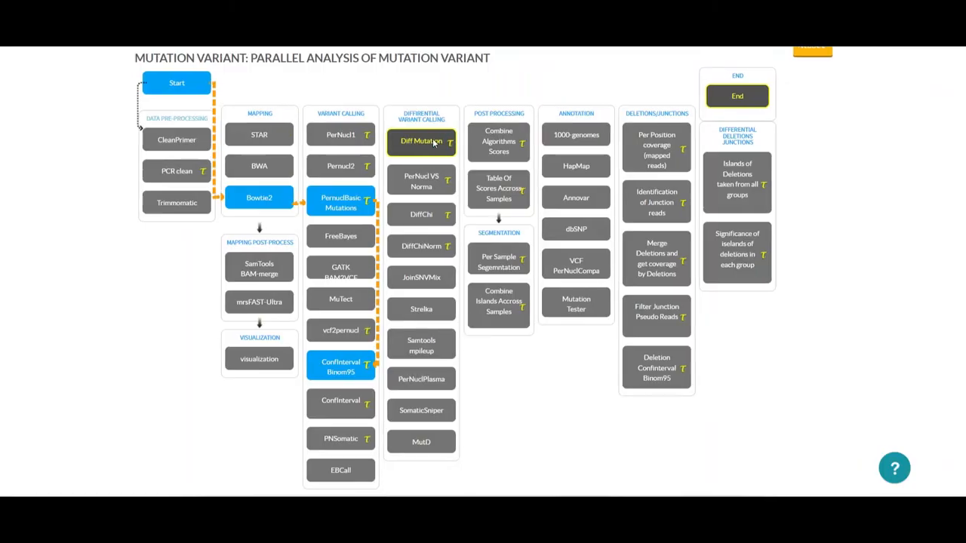
Open Diff Mutation and review its parameters: Slope 3, Coverage 10, Z-score filter 3
click(421, 141)
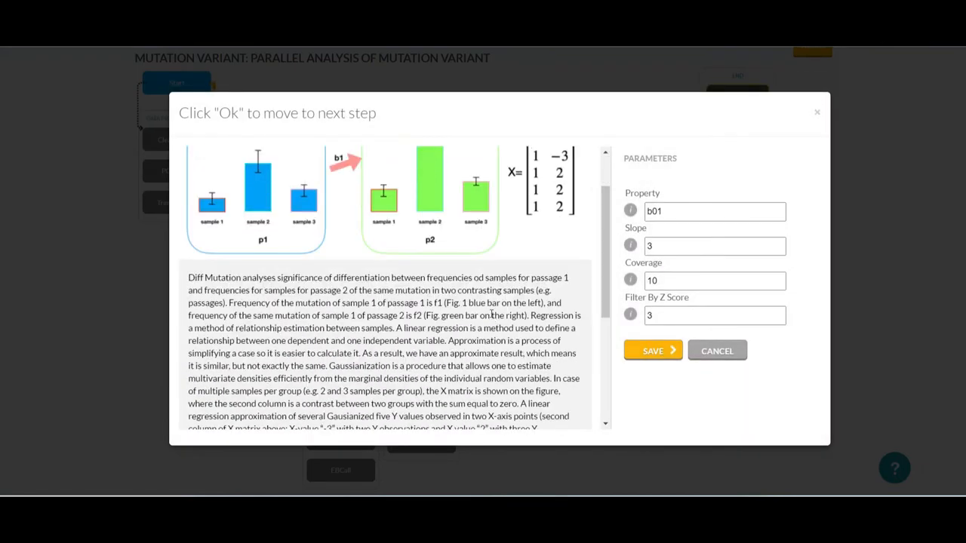
scroll(up, 3)
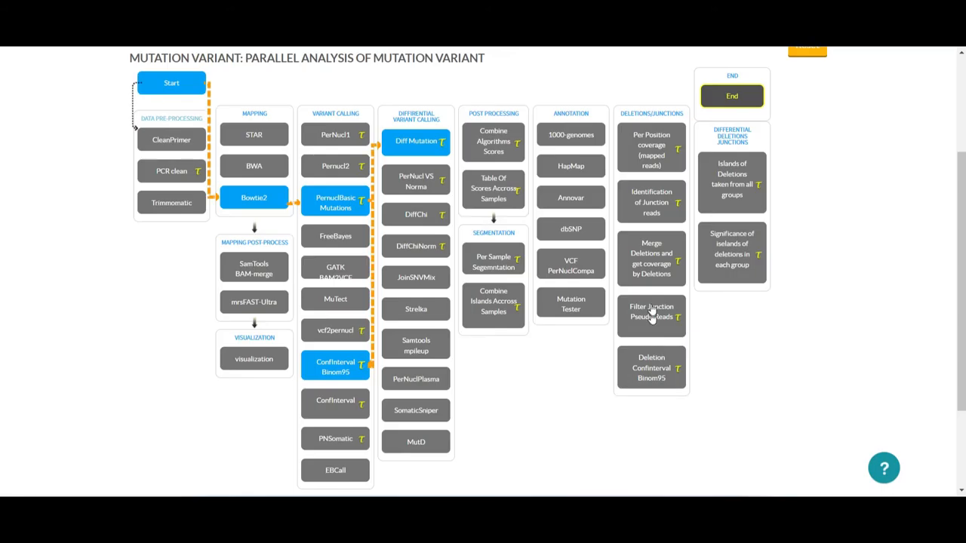
scroll(up, 3)
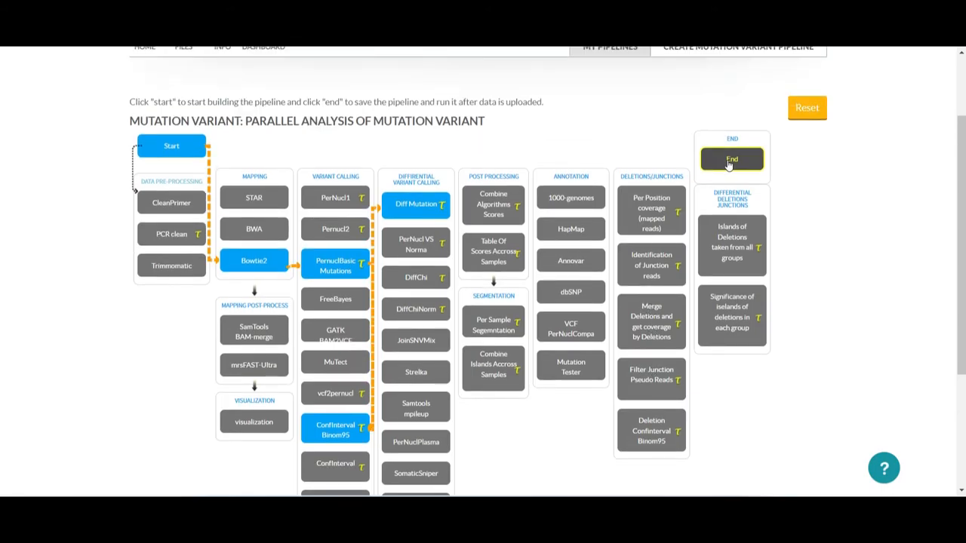
Save the Diff Mutation settings and read the lesson's pipeline naming section
click(732, 159)
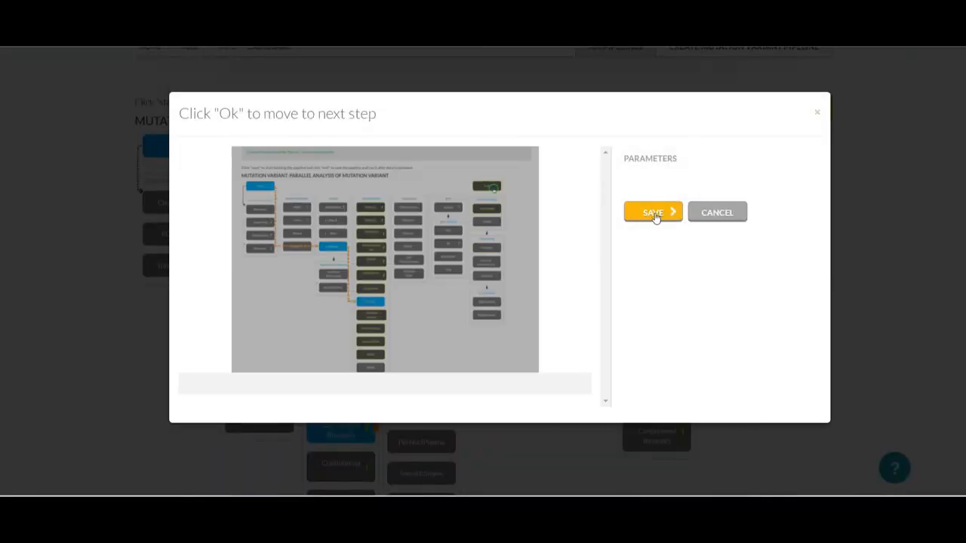
click(653, 212)
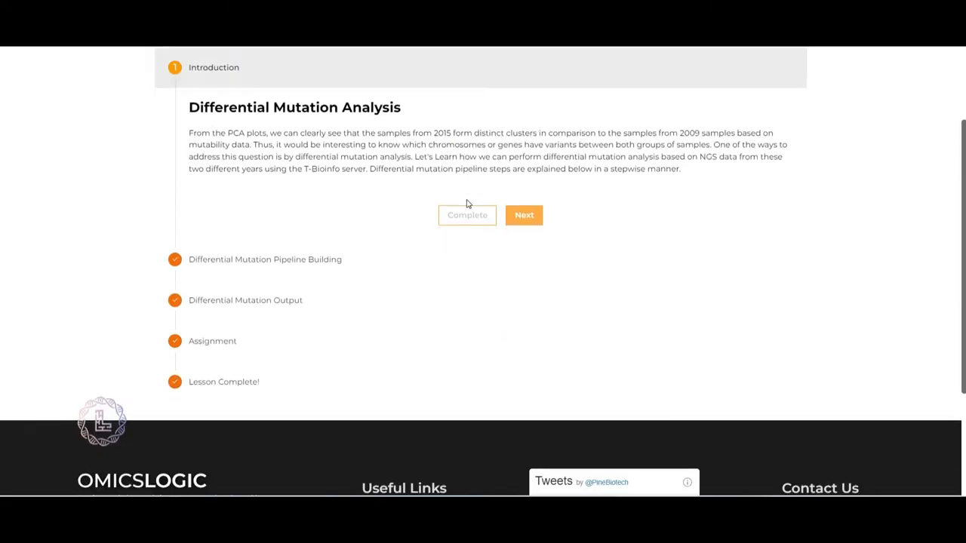
click(524, 215)
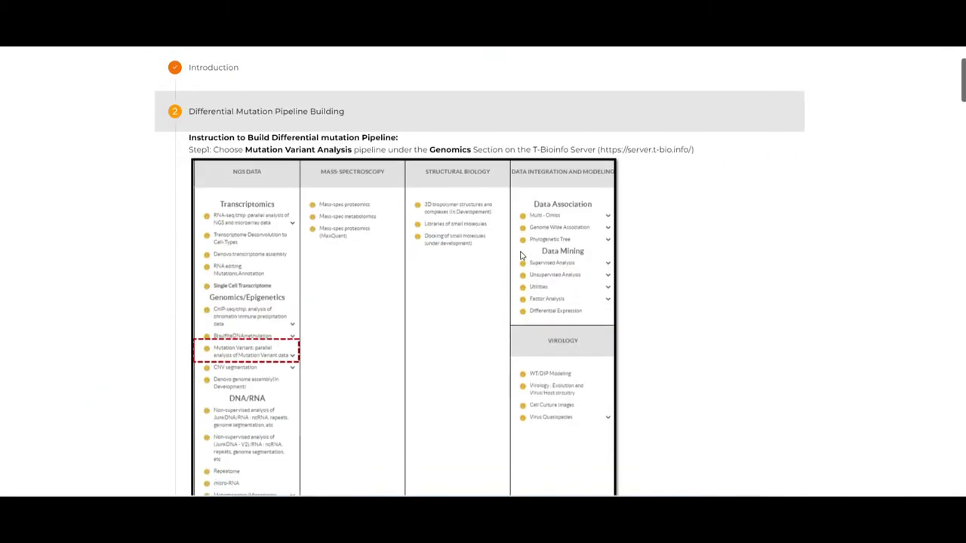
scroll(down, 3)
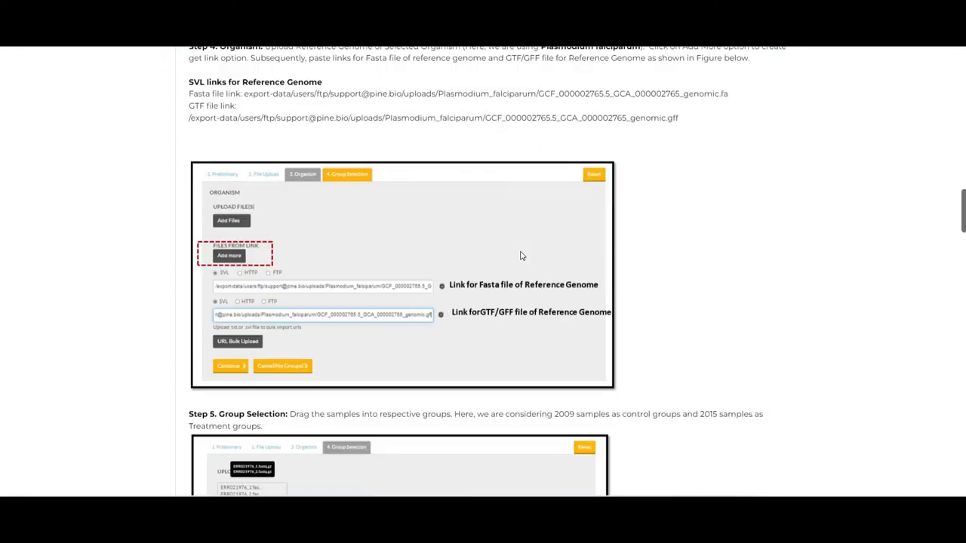
scroll(down, 3)
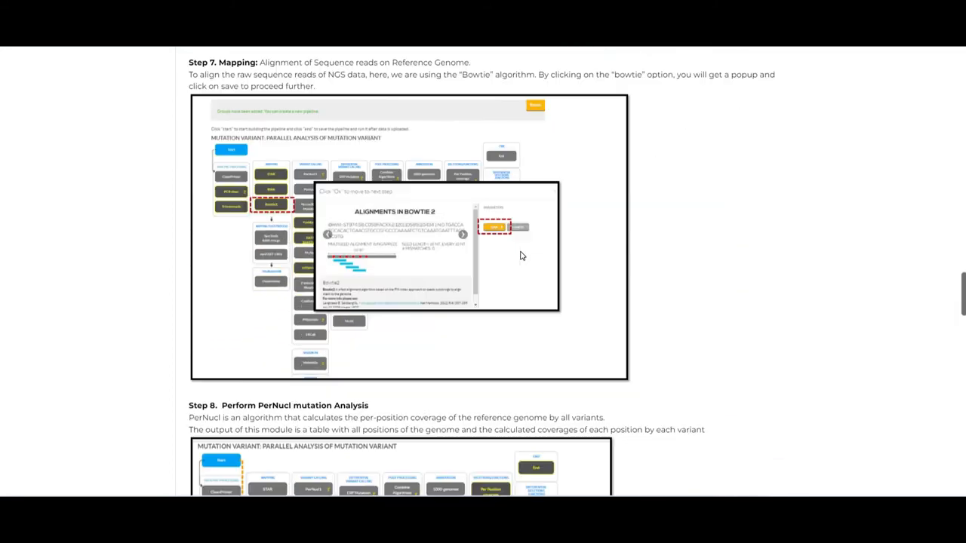
scroll(down, 3)
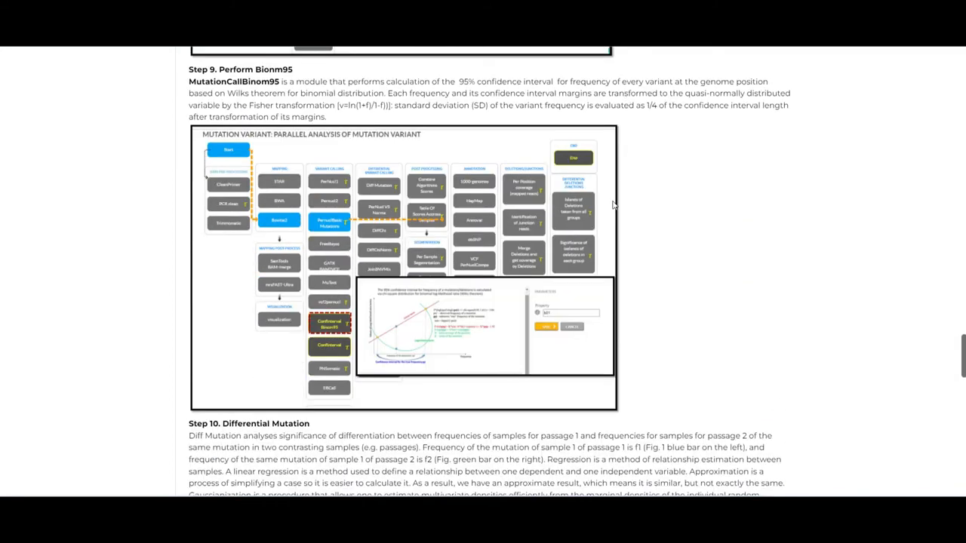
click(545, 326)
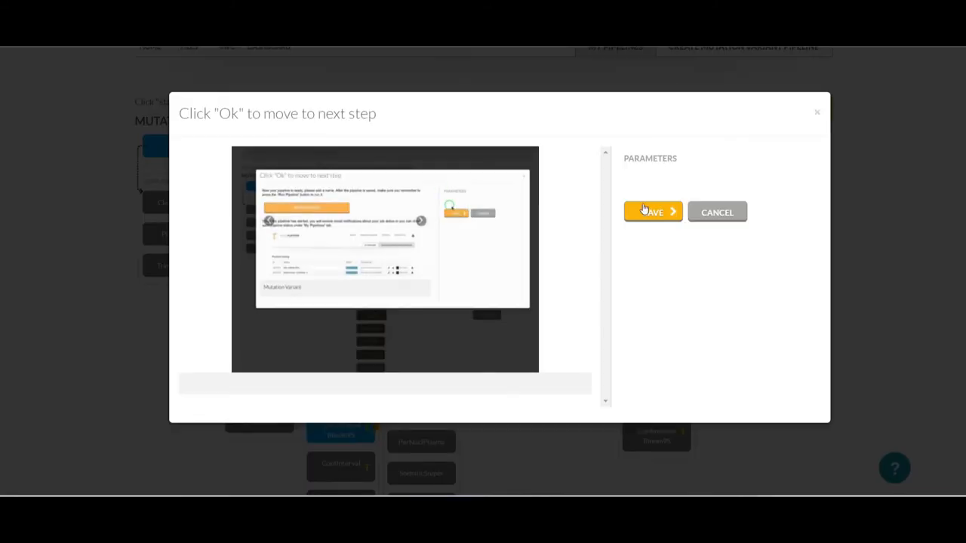
End the pipeline and name it 'Differential Mutation Analysis'
click(652, 212)
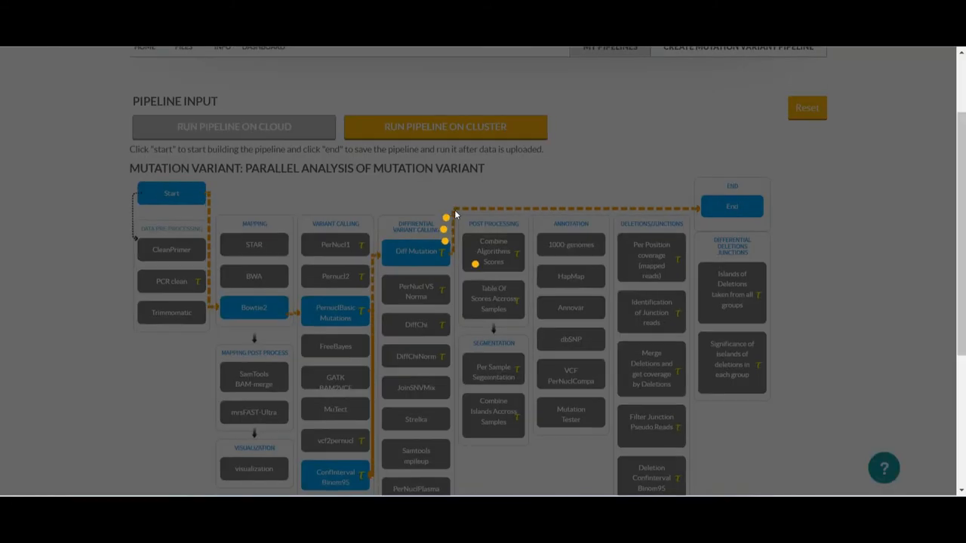
click(732, 206)
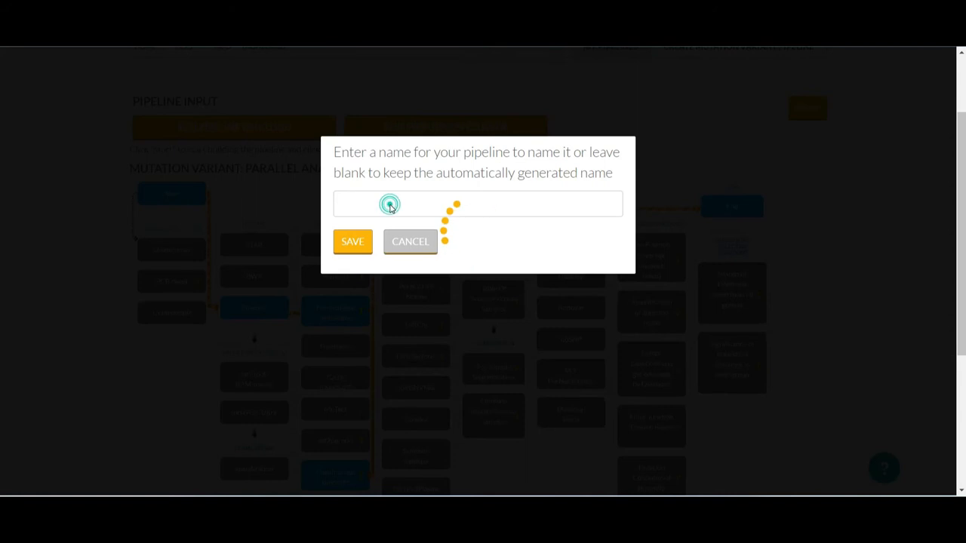
click(477, 204)
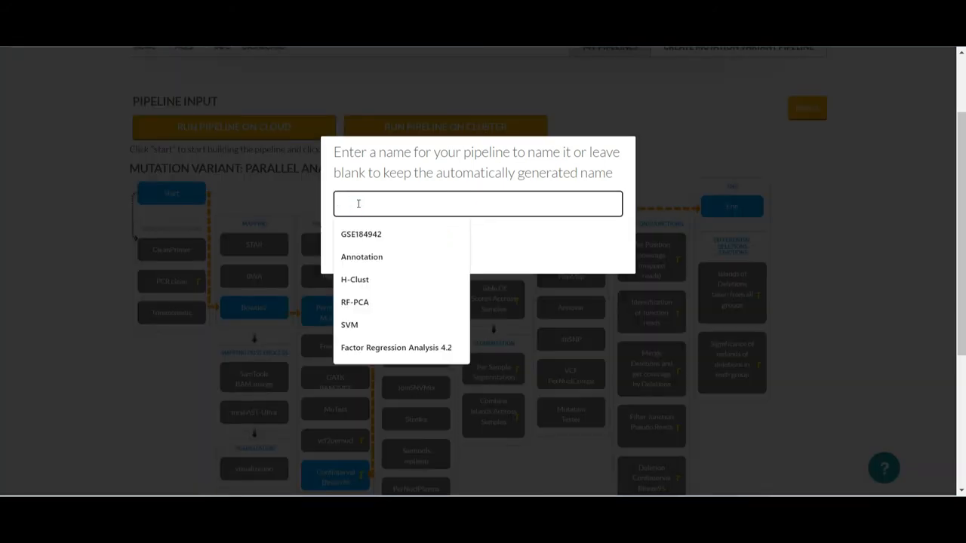
text(Differential Mu)
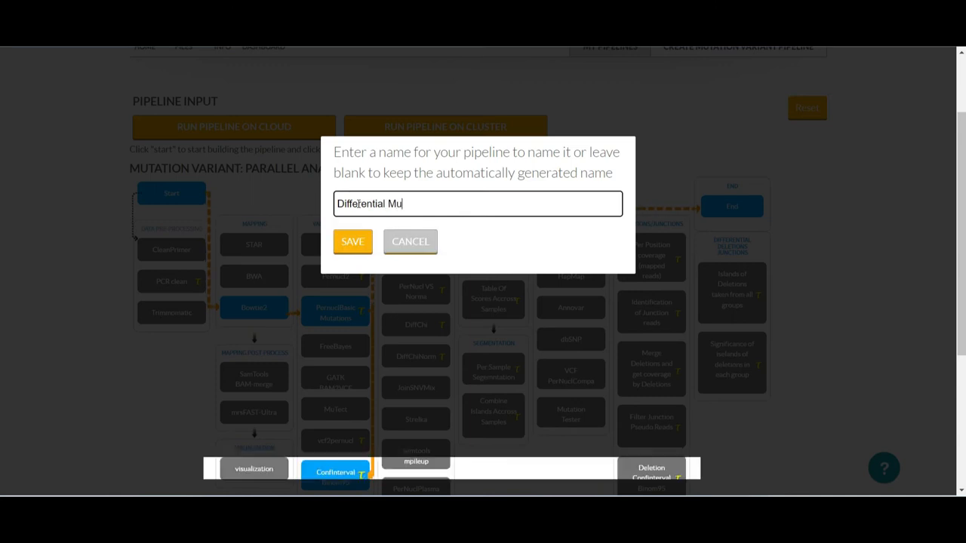
text(tation An)
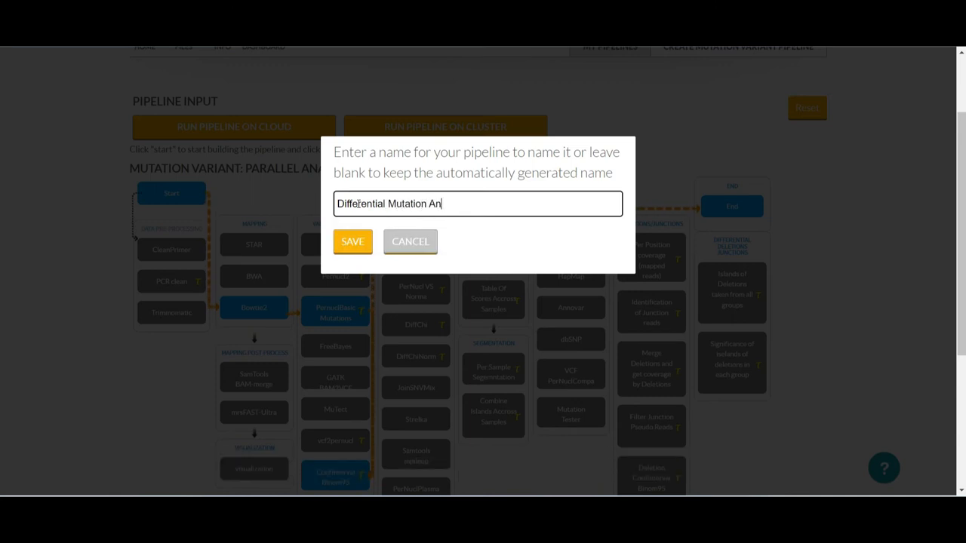
text(alysis)
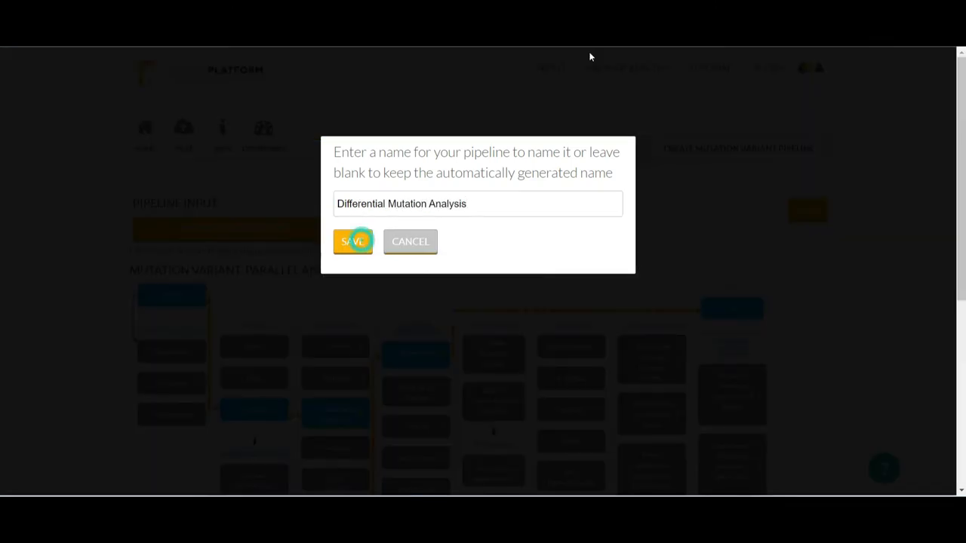
Save the named pipeline and run it on the cluster
click(353, 242)
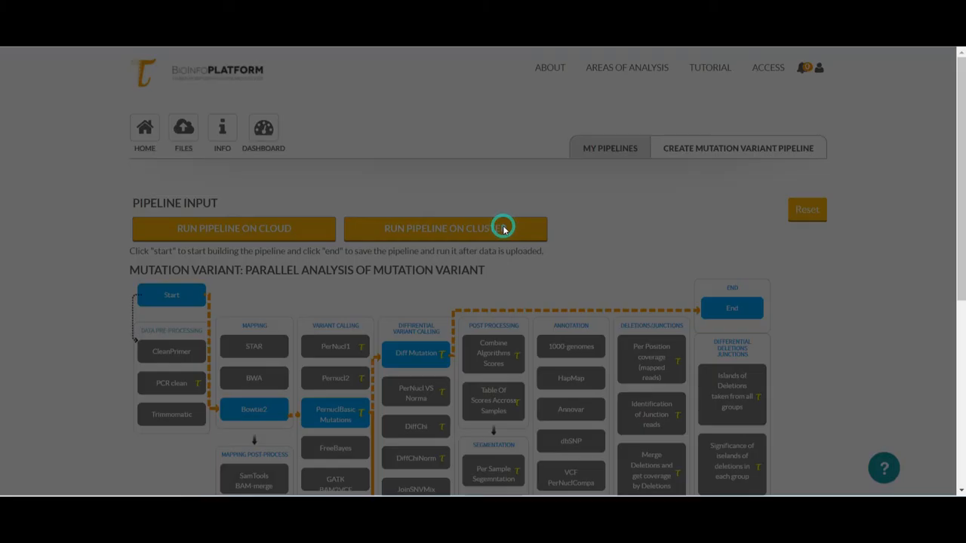
click(444, 228)
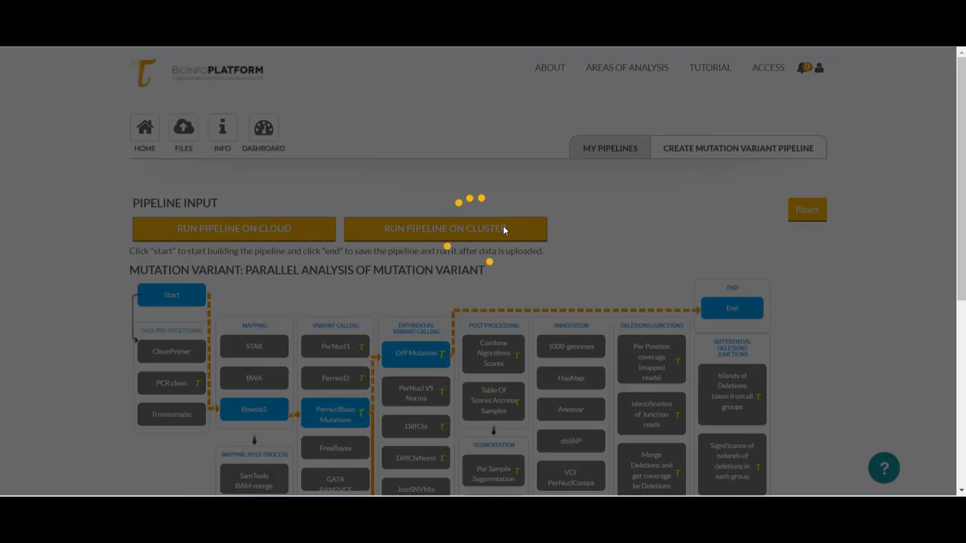
click(445, 228)
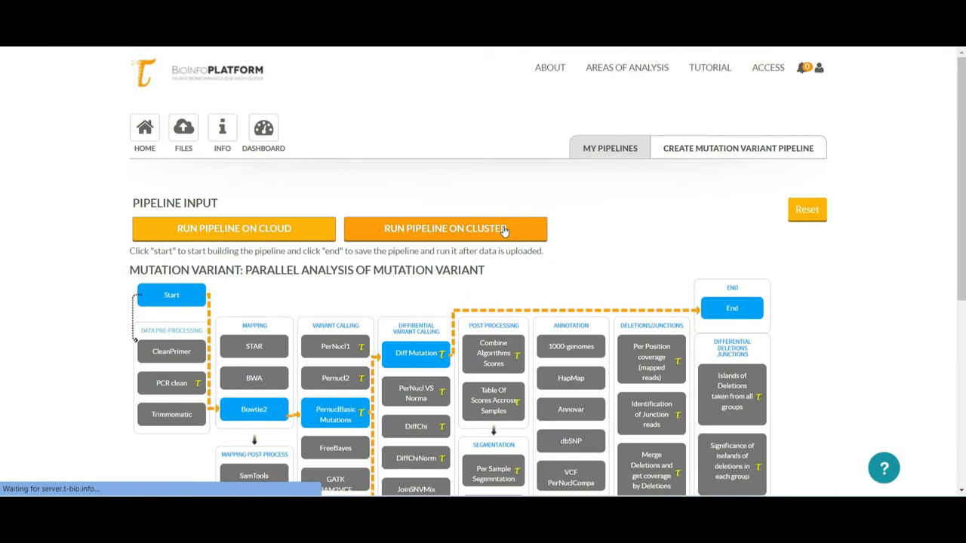
Show the output files of the malaria Navrongo 2015 vs 2009 differential mutations pipeline
click(445, 228)
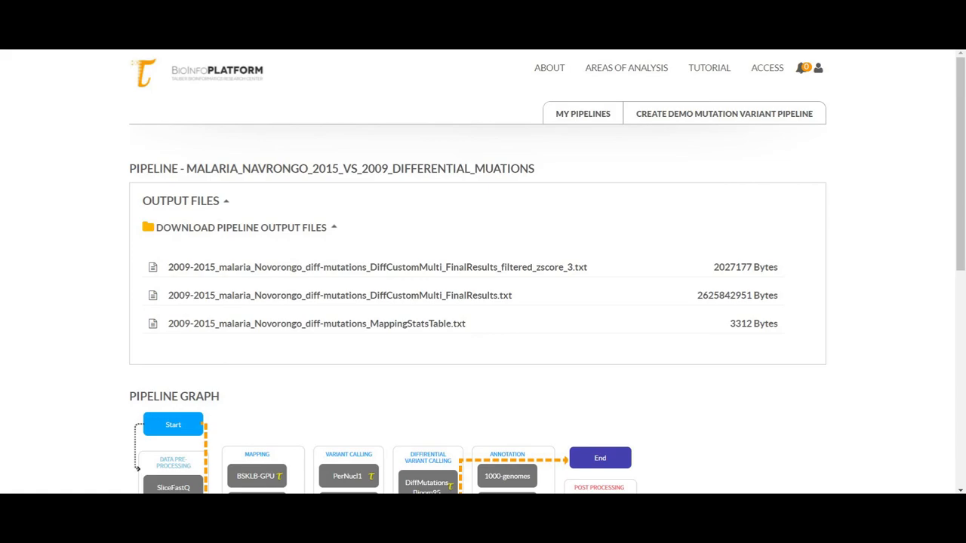
click(316, 323)
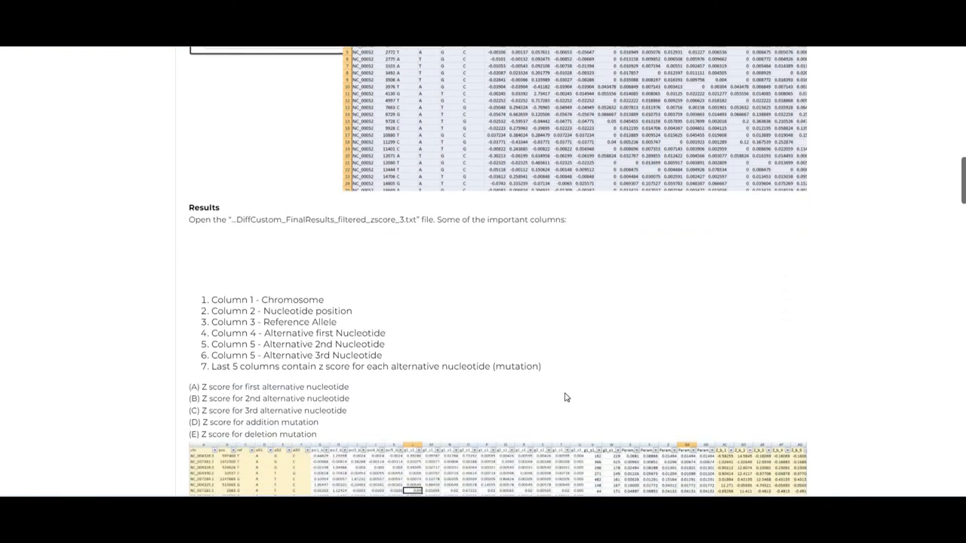
Scroll past the column list and min/max z-score table to the differential mutation scatter plots
scroll(down, 3)
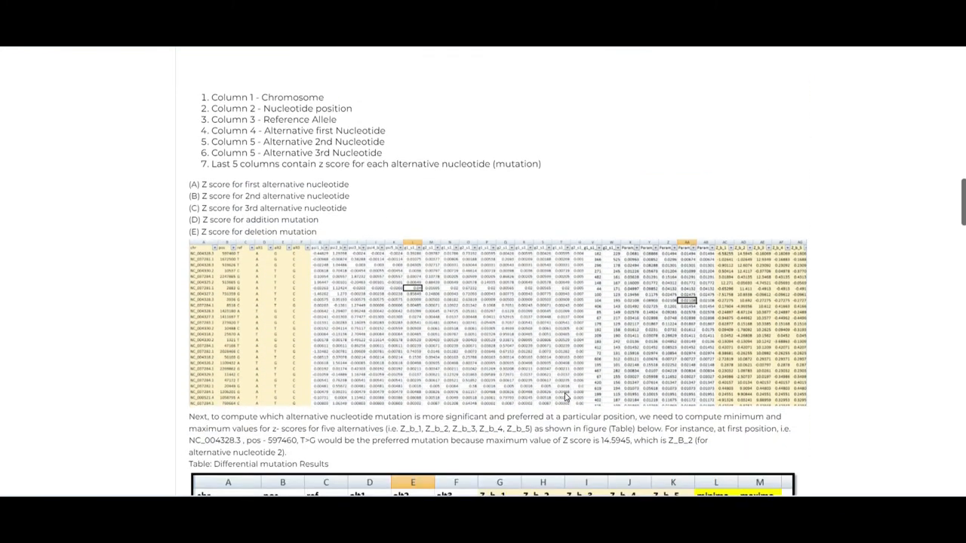
scroll(down, 3)
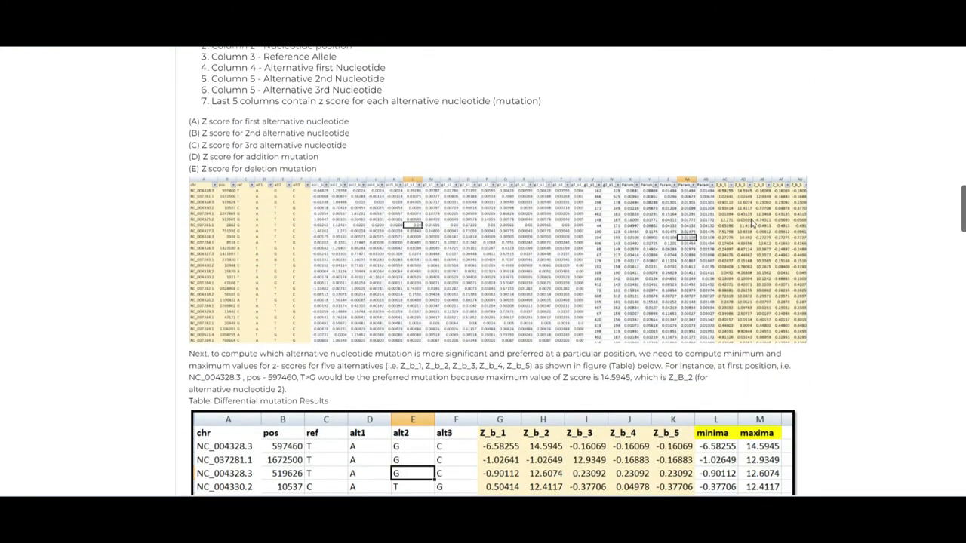
mouse_move(752, 222)
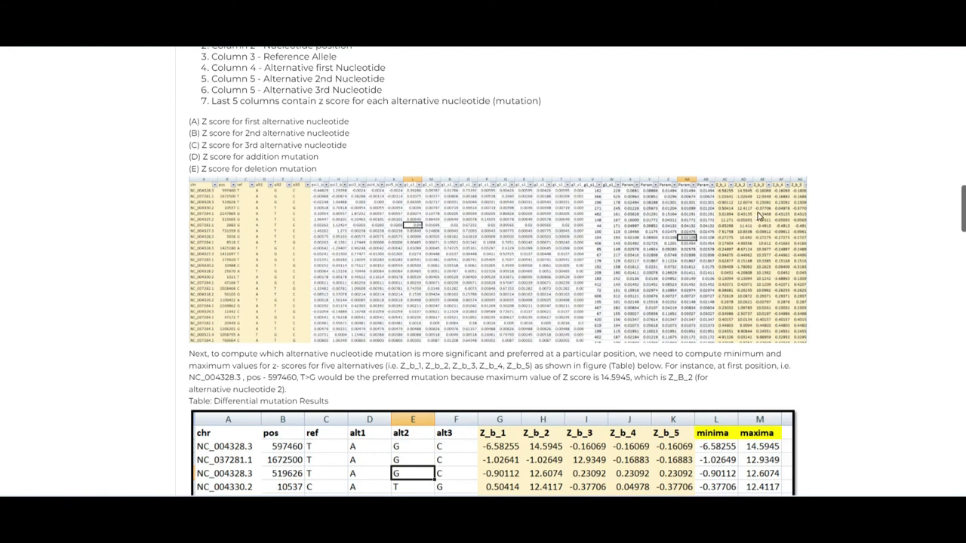
scroll(down, 3)
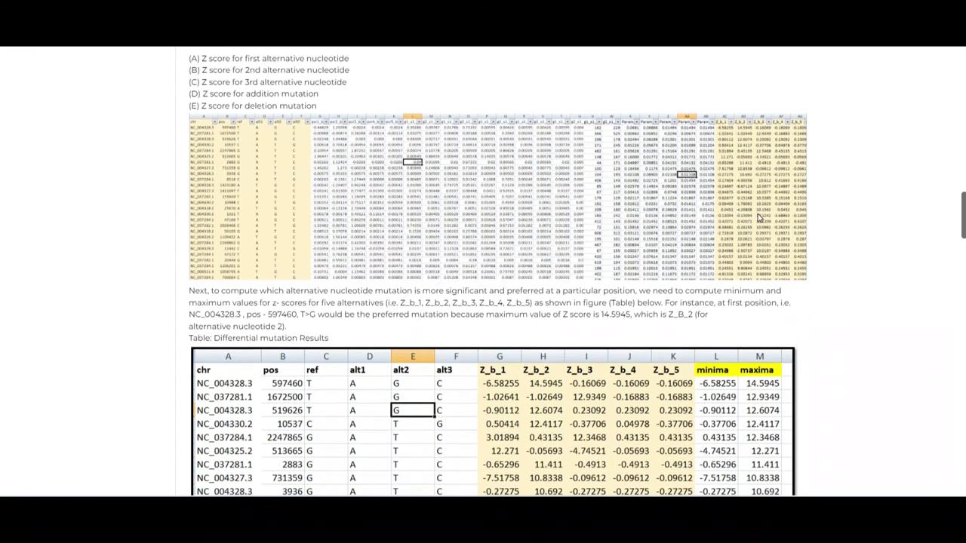
scroll(down, 3)
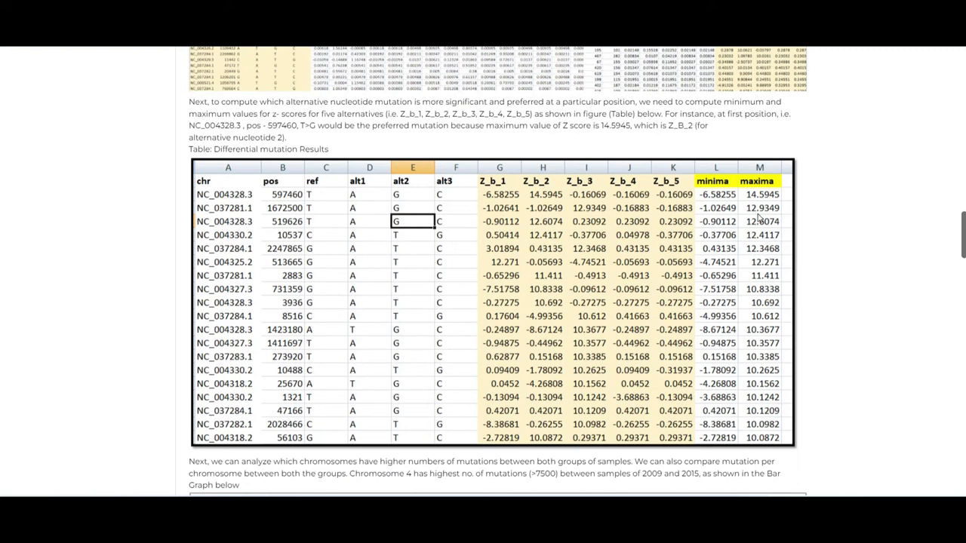
scroll(down, 3)
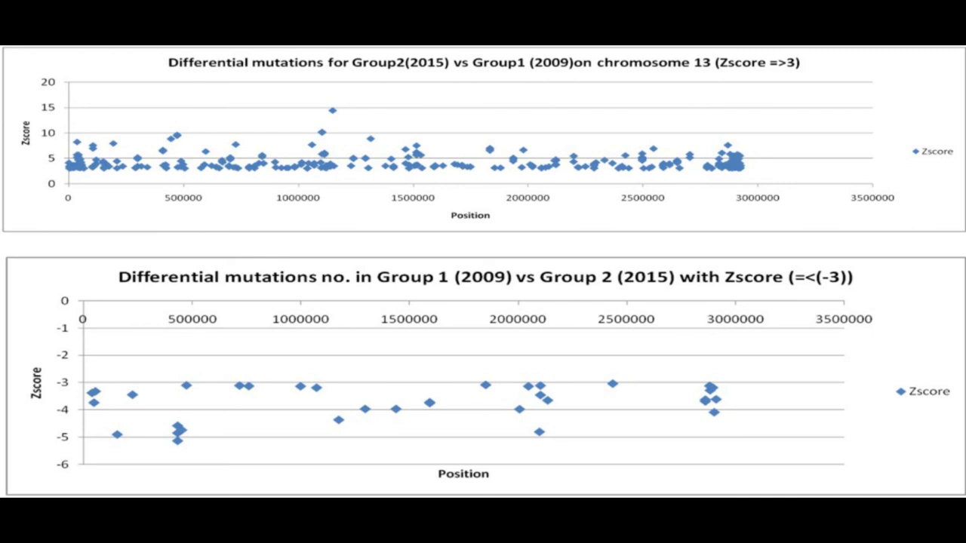
Scroll through the Conclusion and Example Pipeline sections to the Complete/Next buttons
scroll(down, 3)
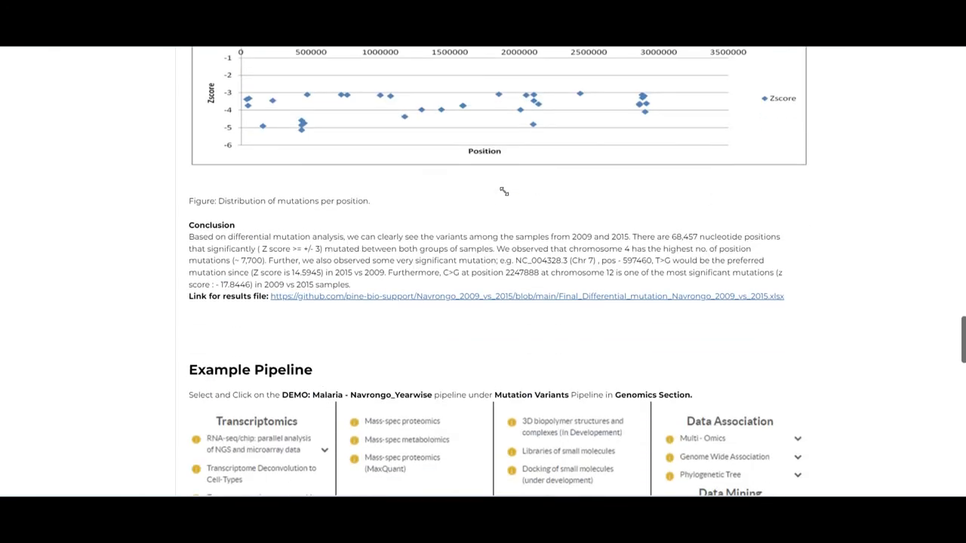
scroll(down, 3)
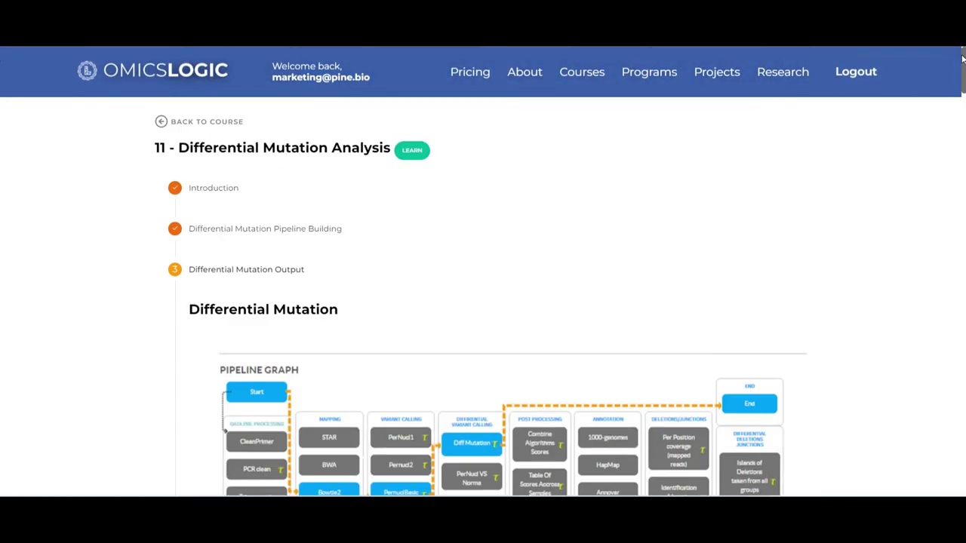
scroll(down, 3)
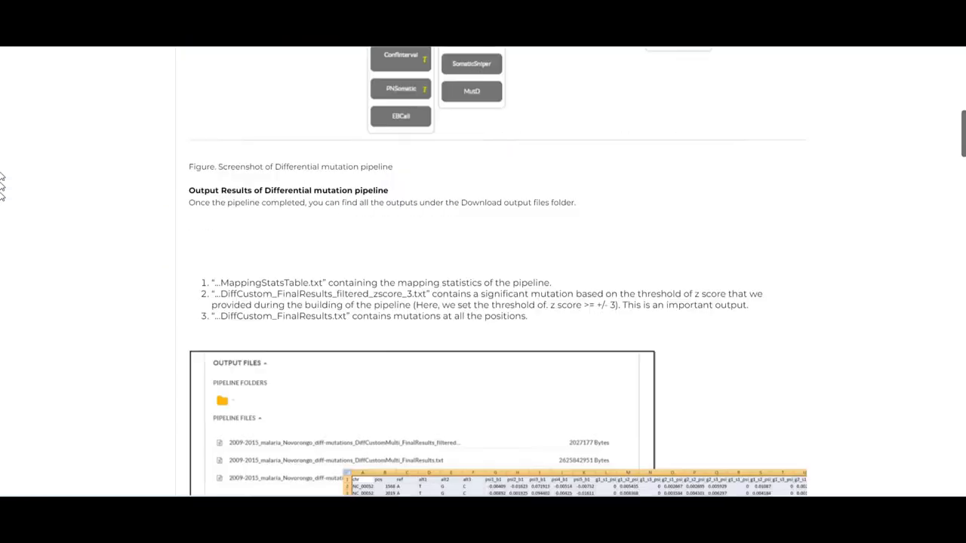
scroll(down, 3)
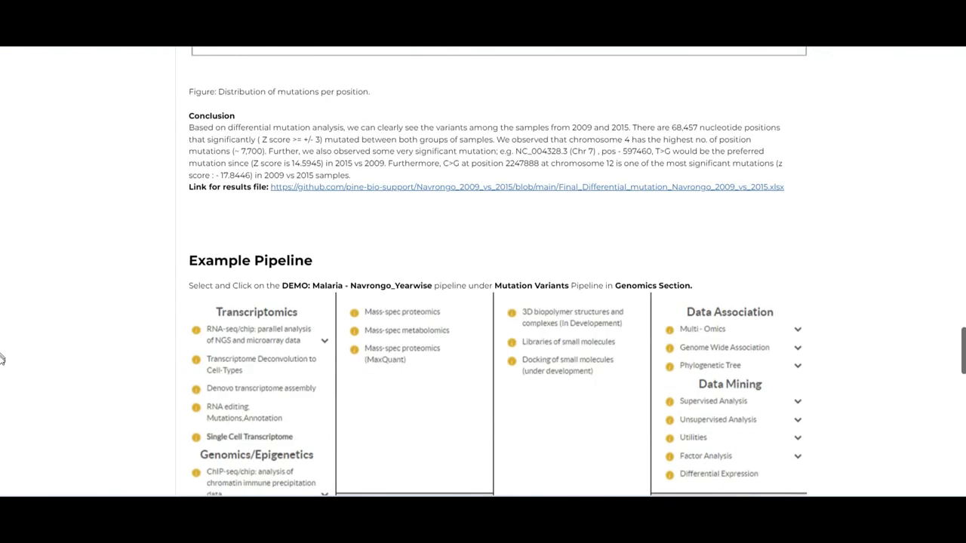
scroll(down, 3)
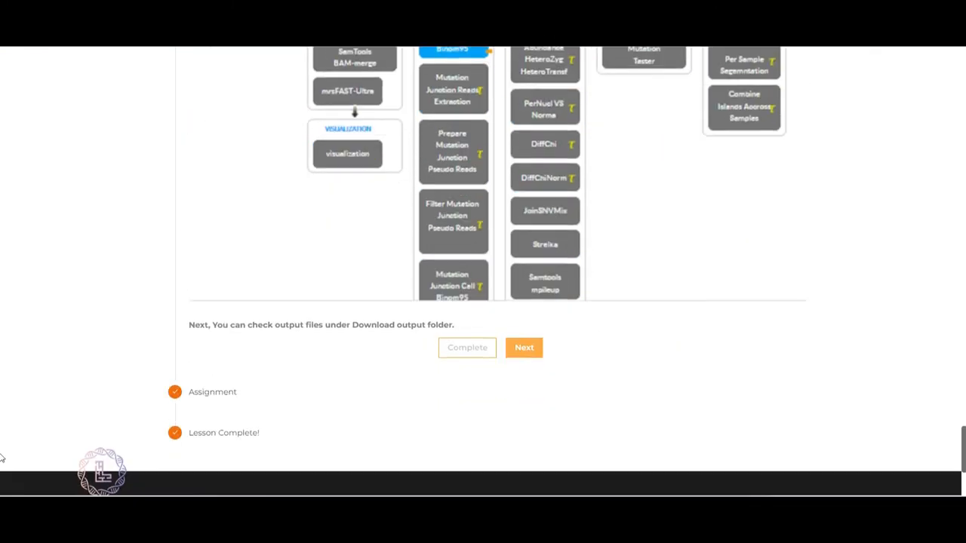
scroll(down, 3)
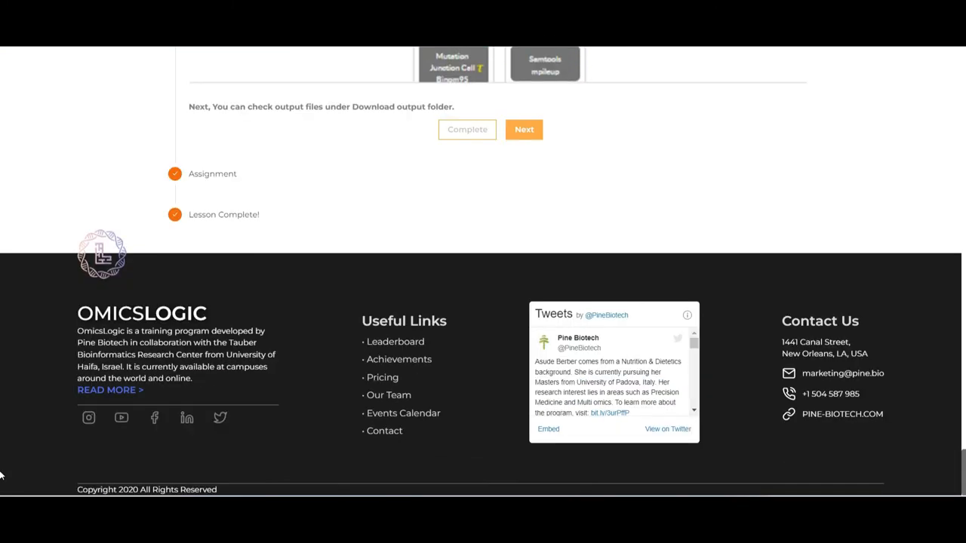